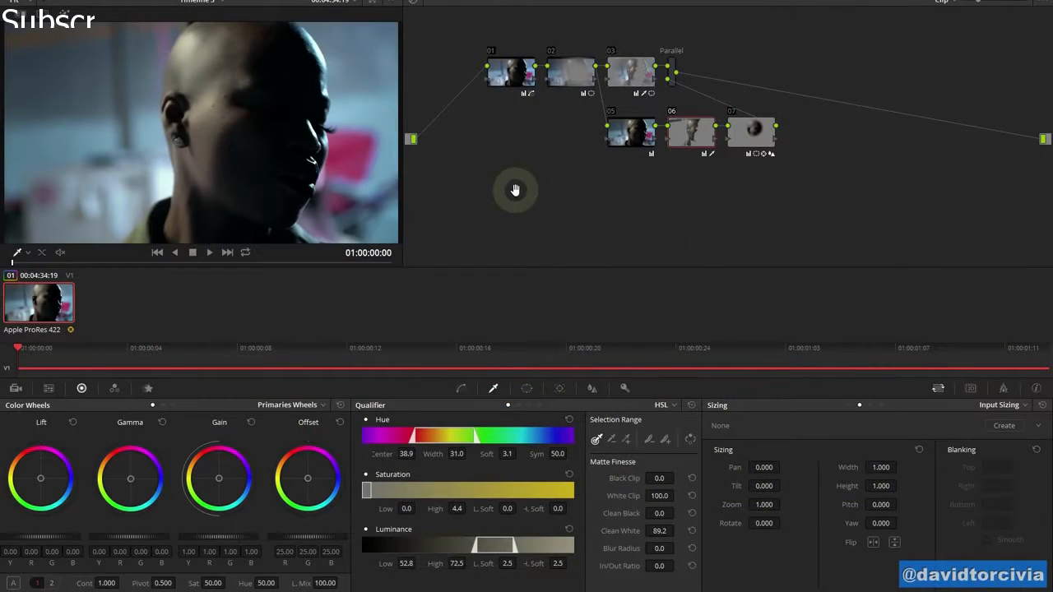
# Select the first node of the grade for the skin key.
pyautogui.press('shift+d')
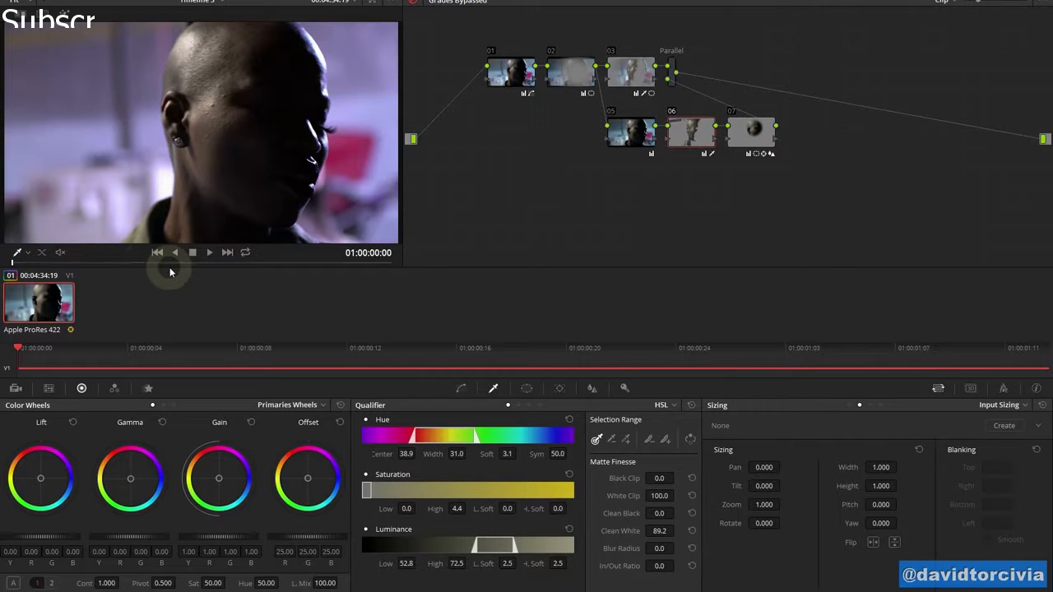
pyautogui.click(332, 257)
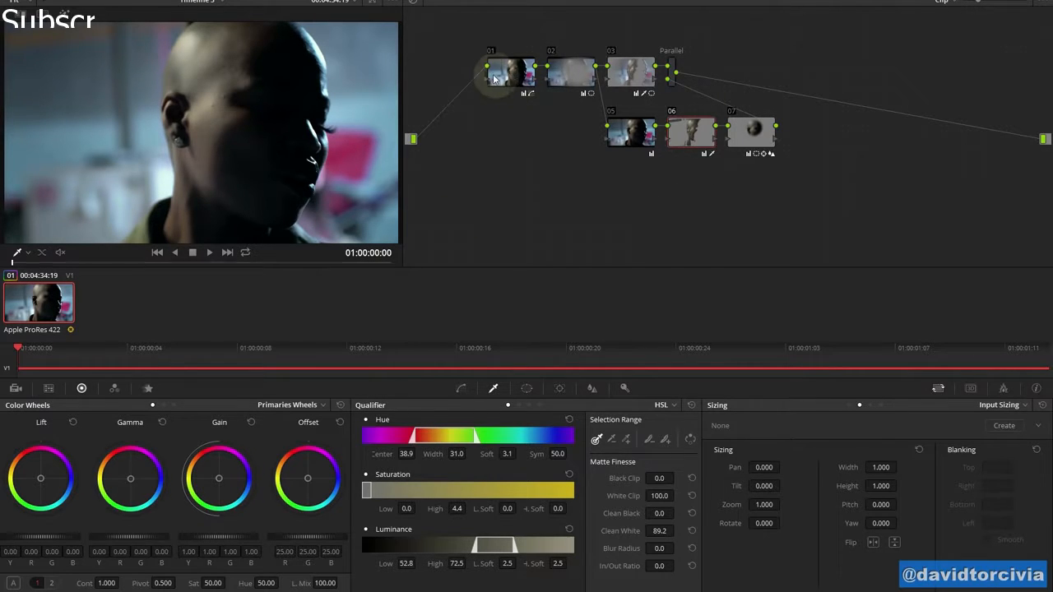
pyautogui.click(508, 74)
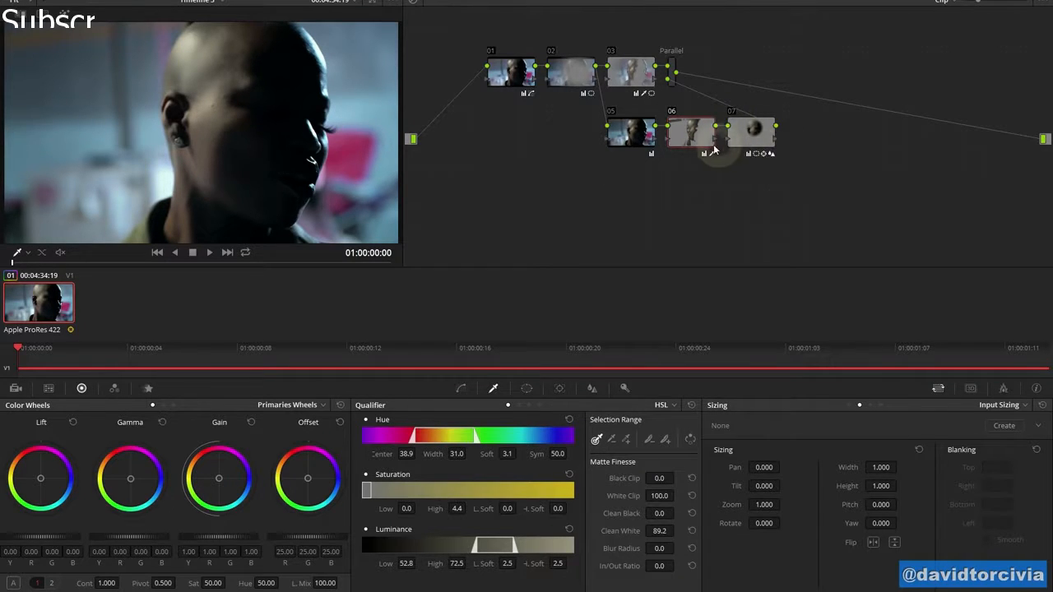
# Preview the skin matte and raise Clean White to 96.7 in Matte Finesse.
pyautogui.press('ctrl+d')
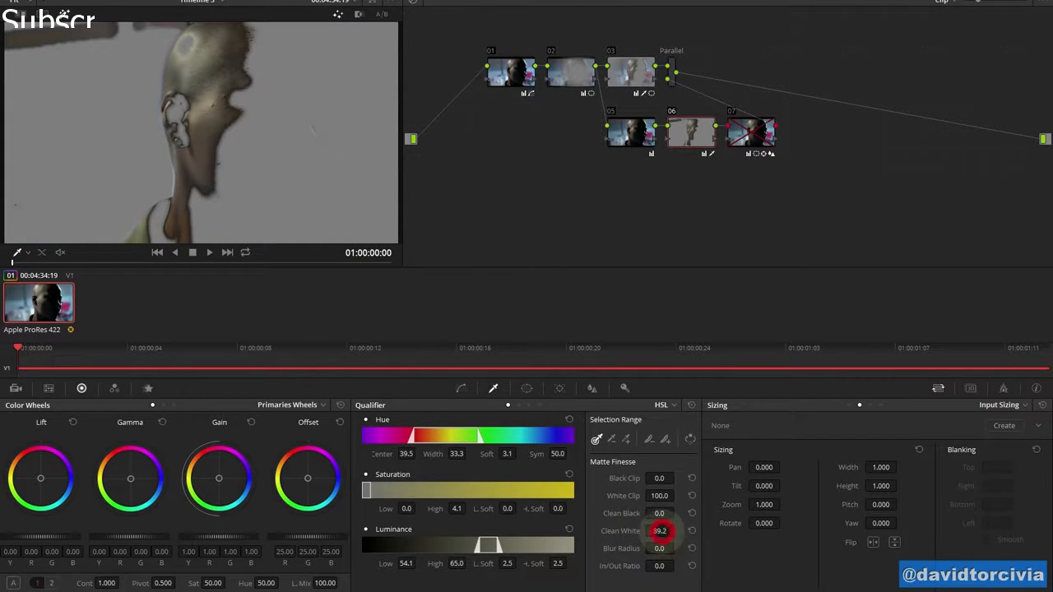
pyautogui.moveTo(661, 530); pyautogui.dragTo(471, 567)
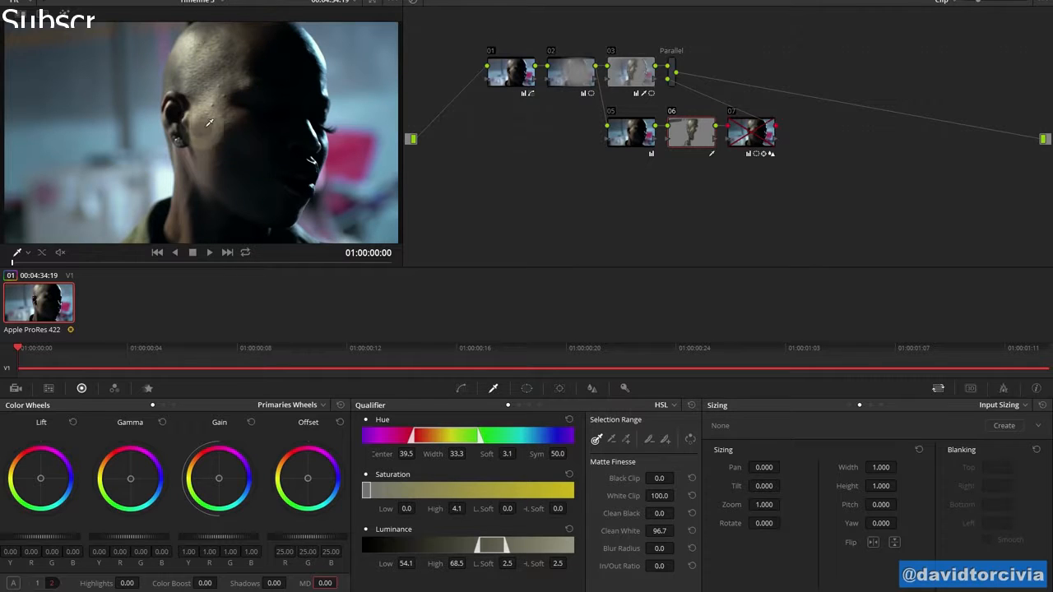
# Undo the accidental blur radius change and pull Midtone Detail down to -100.
pyautogui.click(593, 389)
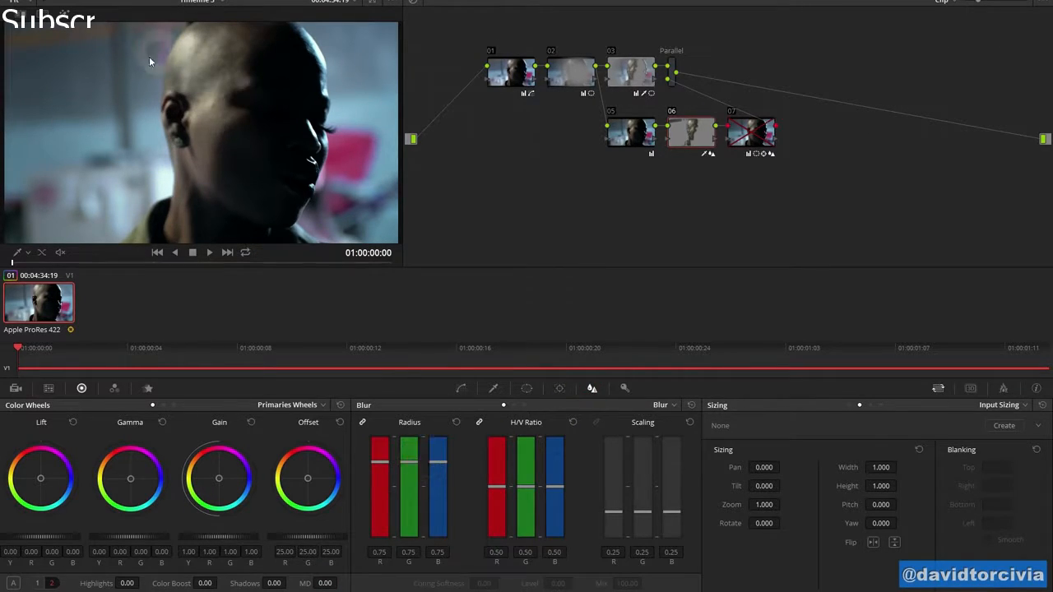
pyautogui.press('ctrl+z')
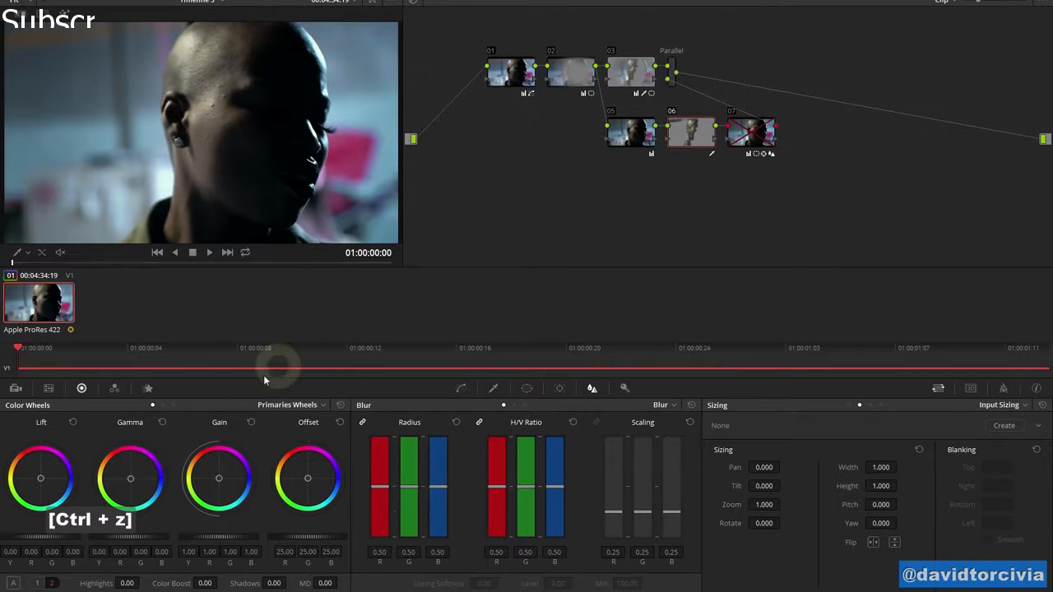
pyautogui.press('ctrl+z')
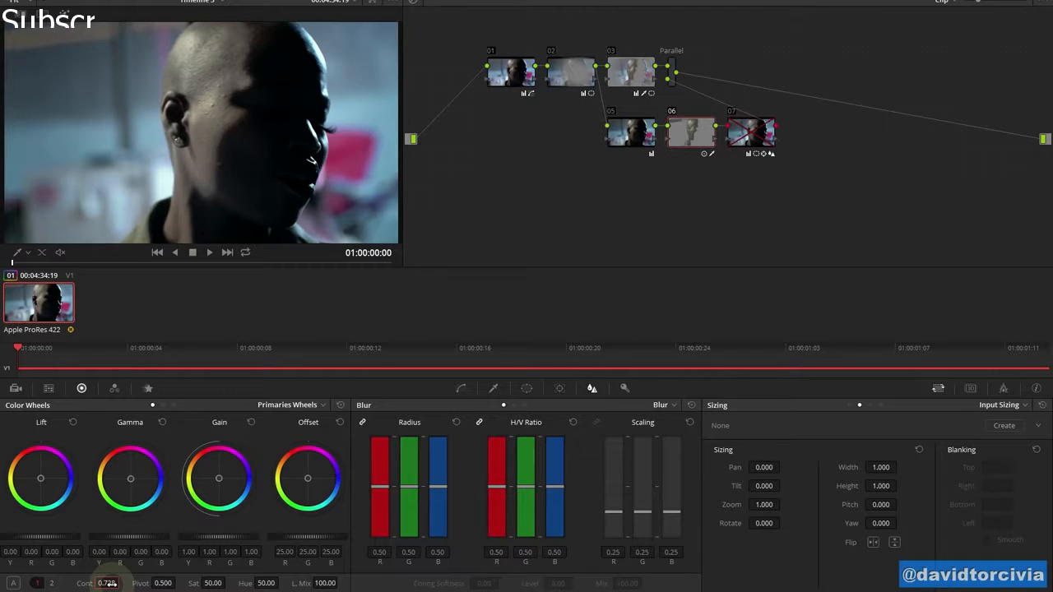
pyautogui.moveTo(107, 583); pyautogui.dragTo(132, 582)
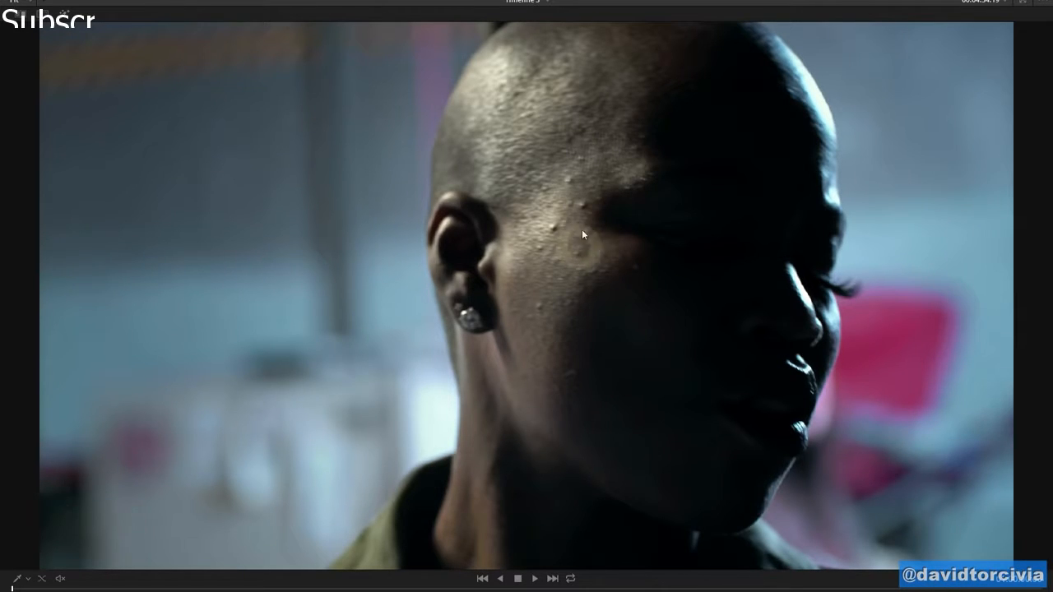
# Review the softened skin full screen, toggling the node against the ungraded look.
pyautogui.press('ctrl+d')
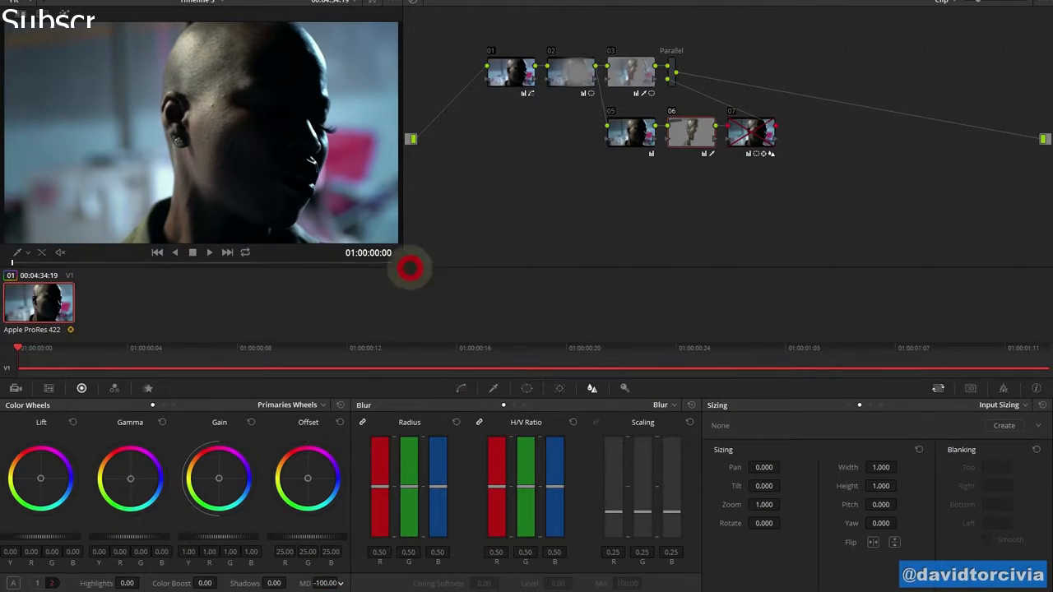
pyautogui.press('shift+f')
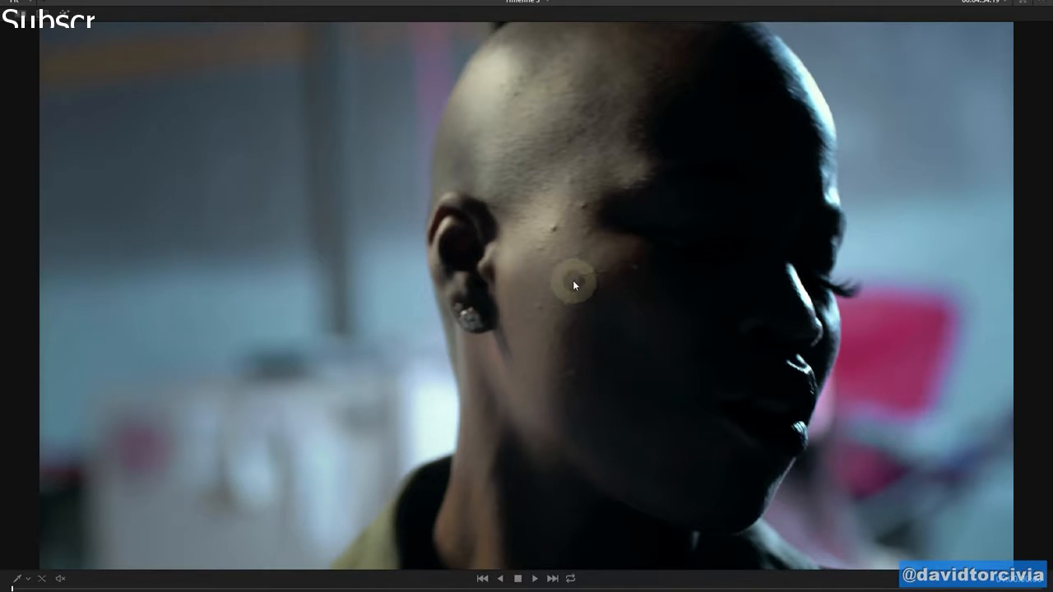
pyautogui.press('ctrl+d')
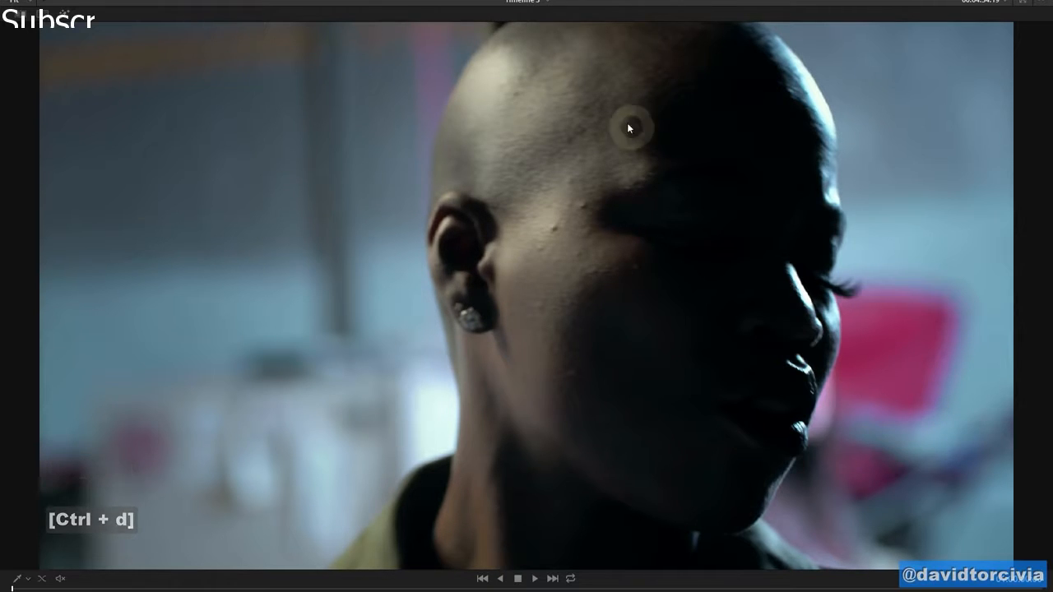
pyautogui.moveTo(576, 316)
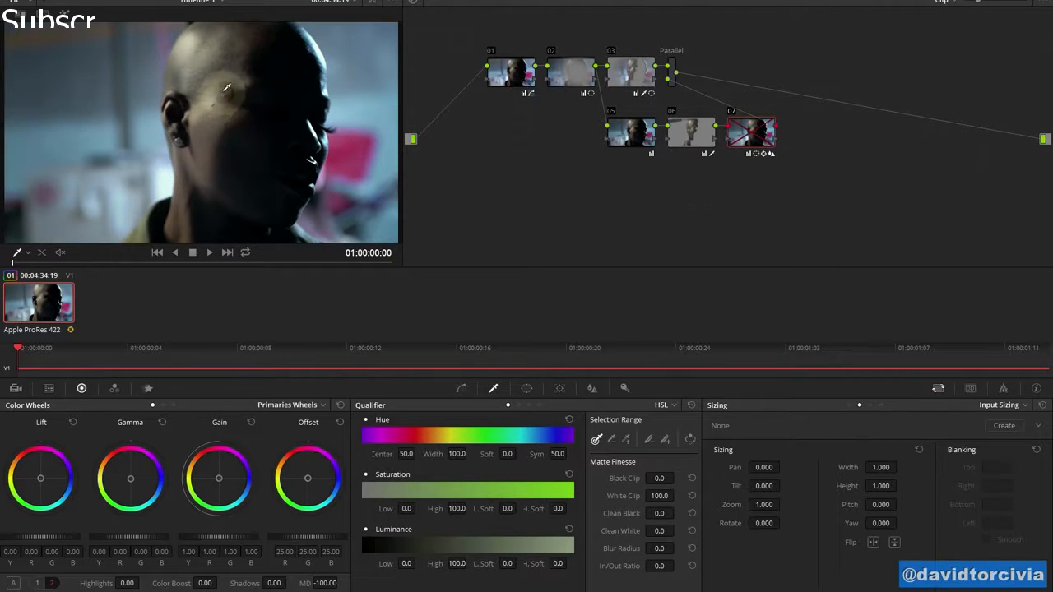
# Add a circular power window over the face and show its outline in the viewer.
pyautogui.press('Ctrl+d')
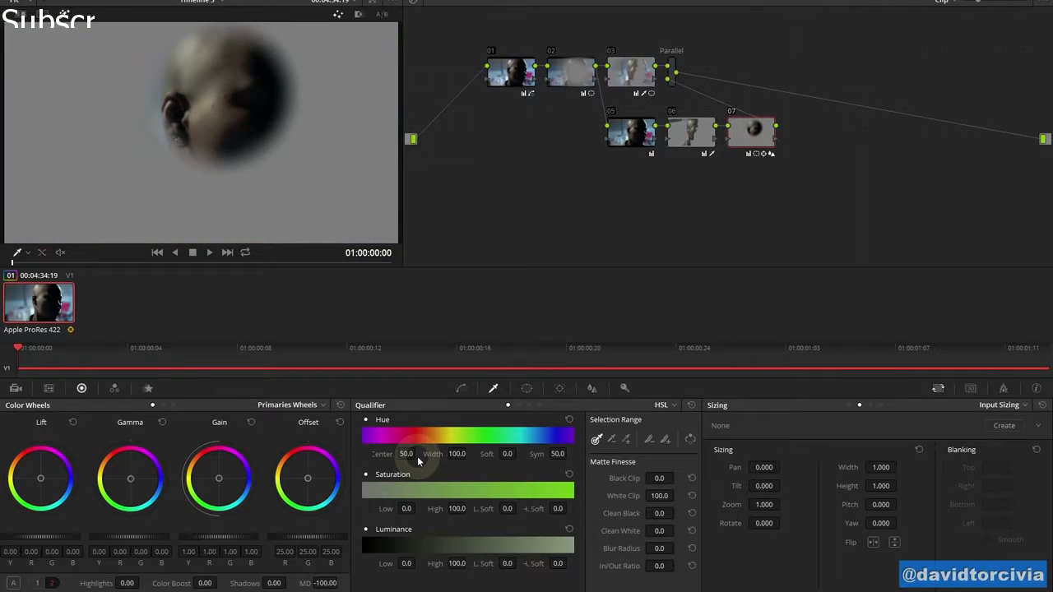
pyautogui.click(527, 388)
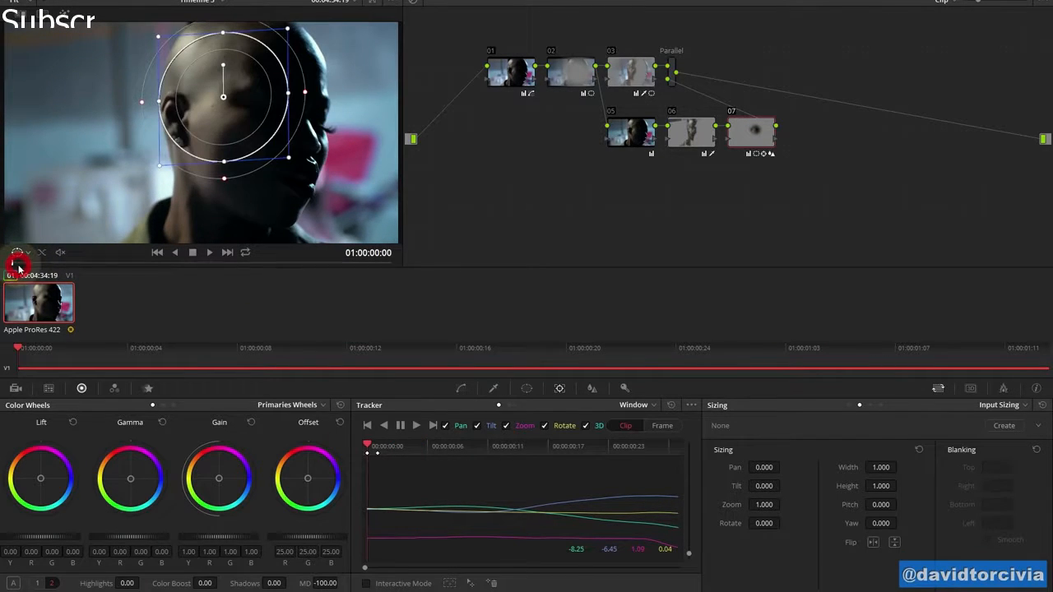
pyautogui.click(415, 424)
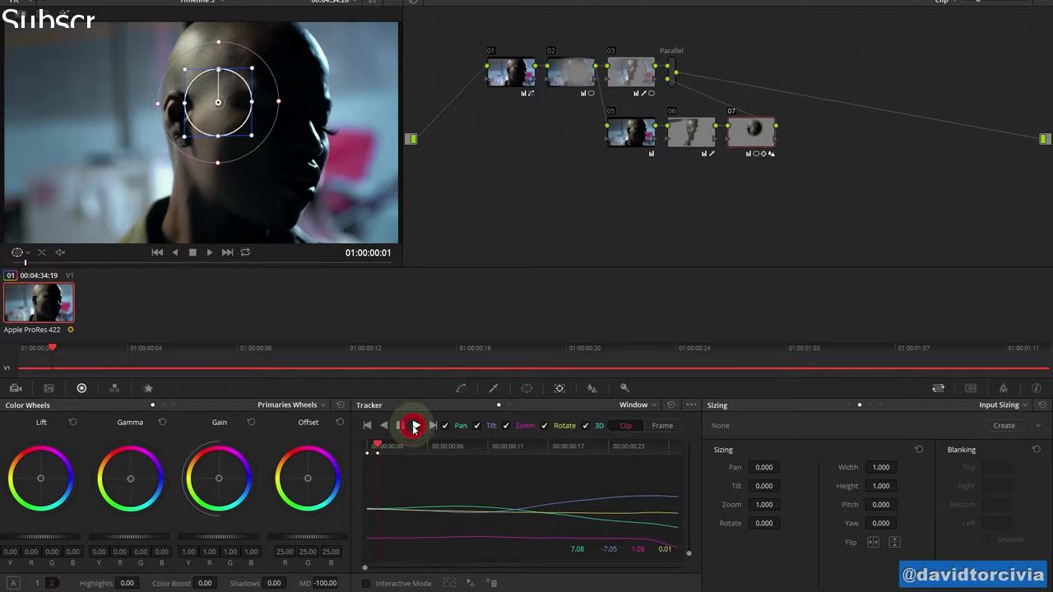
# Track the face window forward through the clip and return to the start.
pyautogui.click(414, 425)
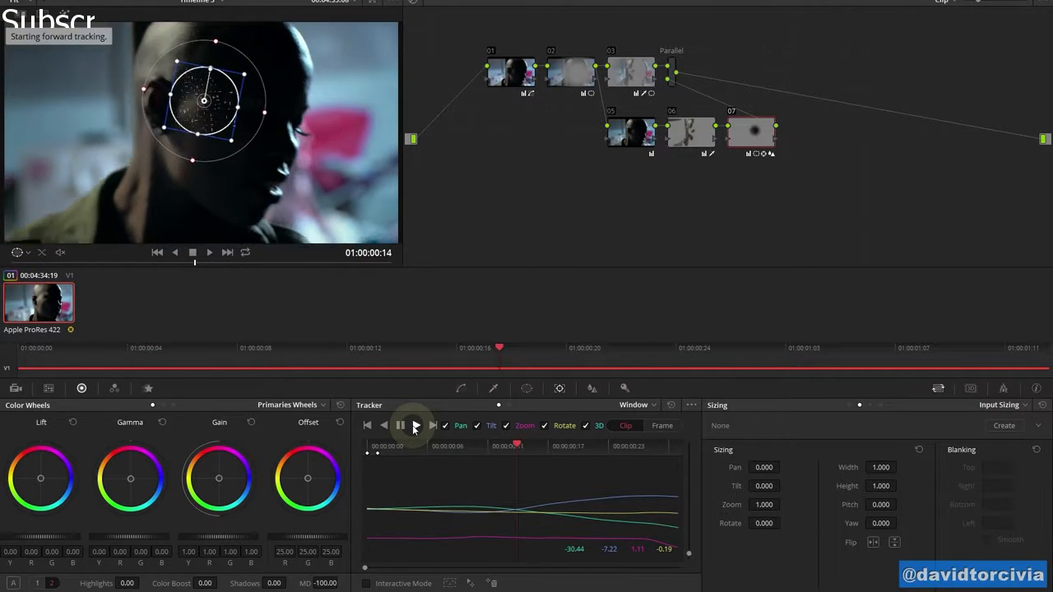
pyautogui.click(415, 424)
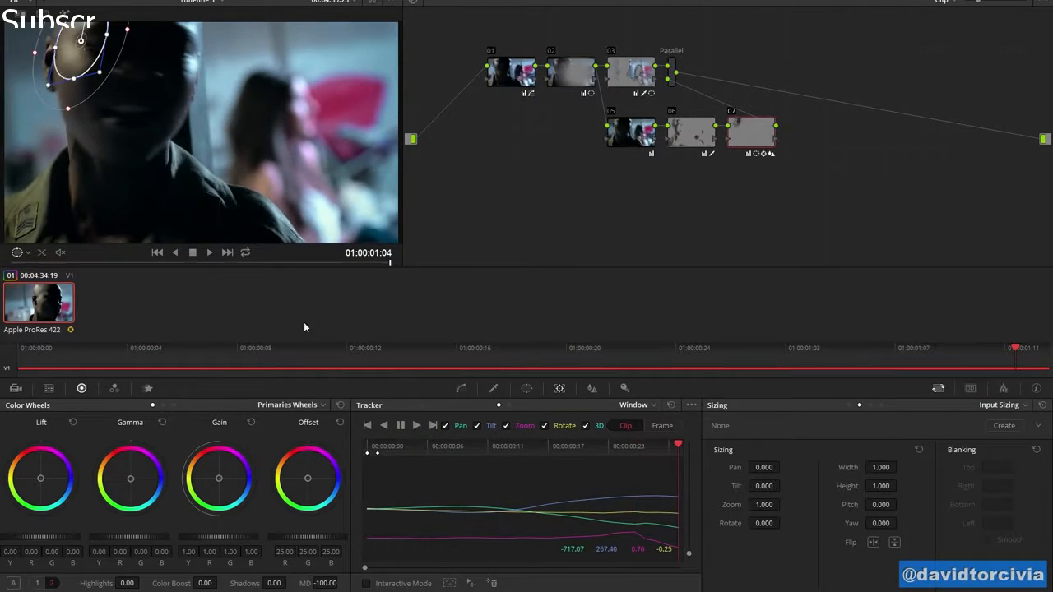
pyautogui.click(504, 388)
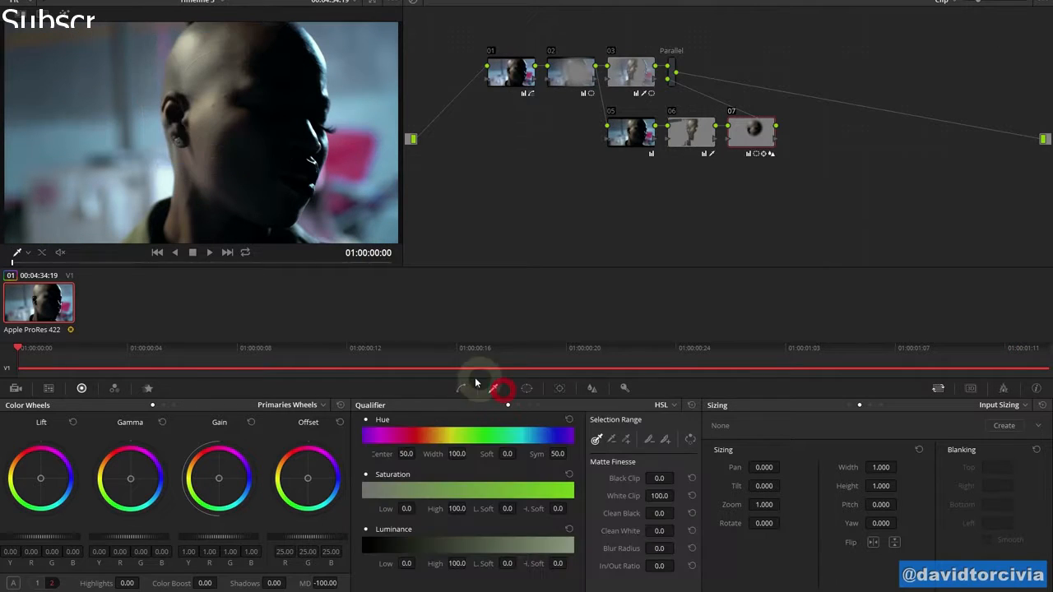
pyautogui.click(527, 388)
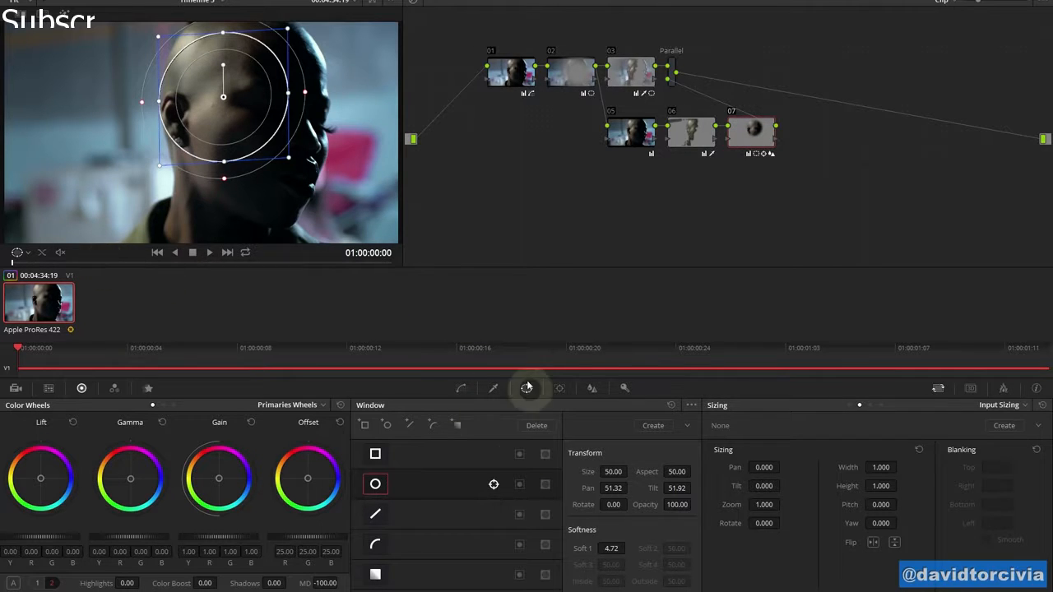
pyautogui.click(526, 388)
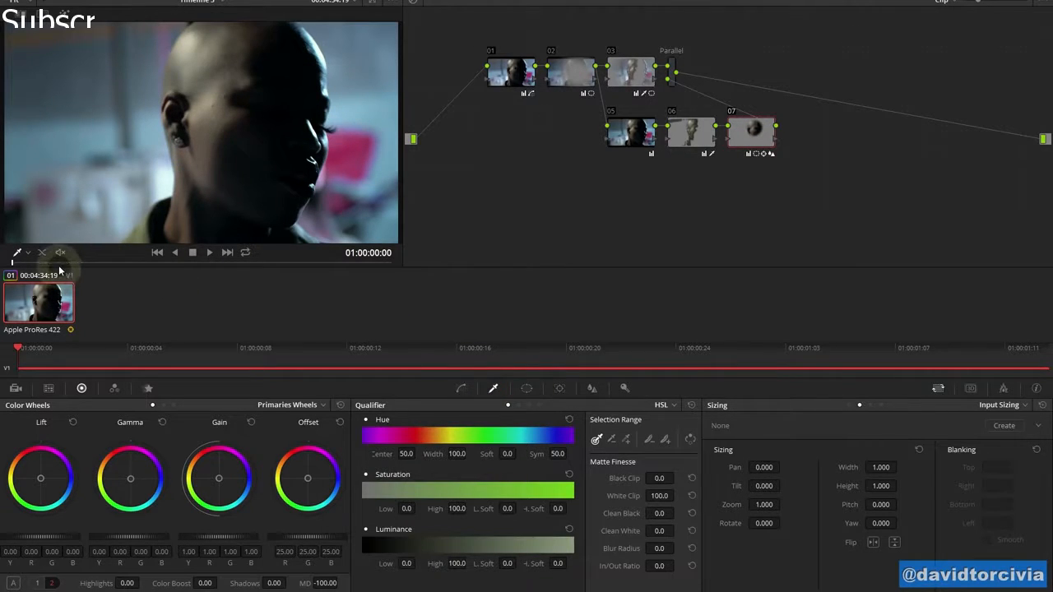
pyautogui.click(191, 253)
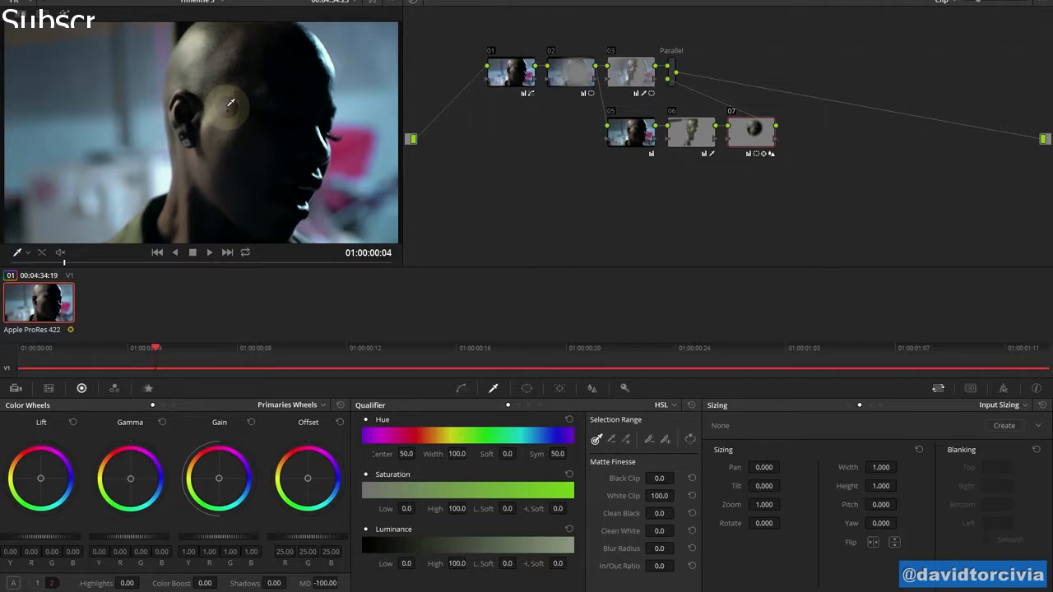
pyautogui.moveTo(629, 158)
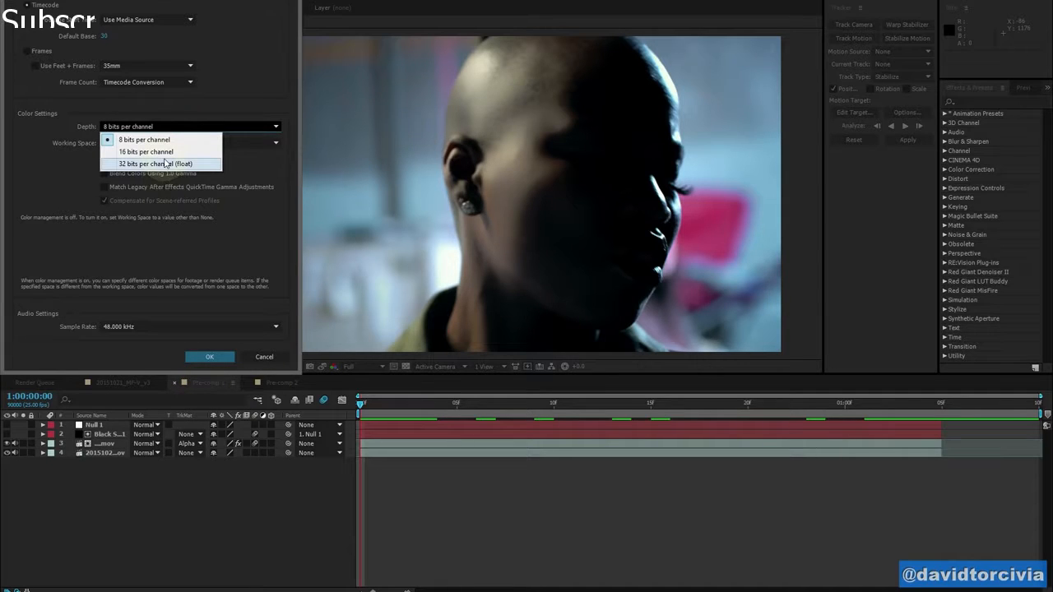
pyautogui.moveTo(255, 366)
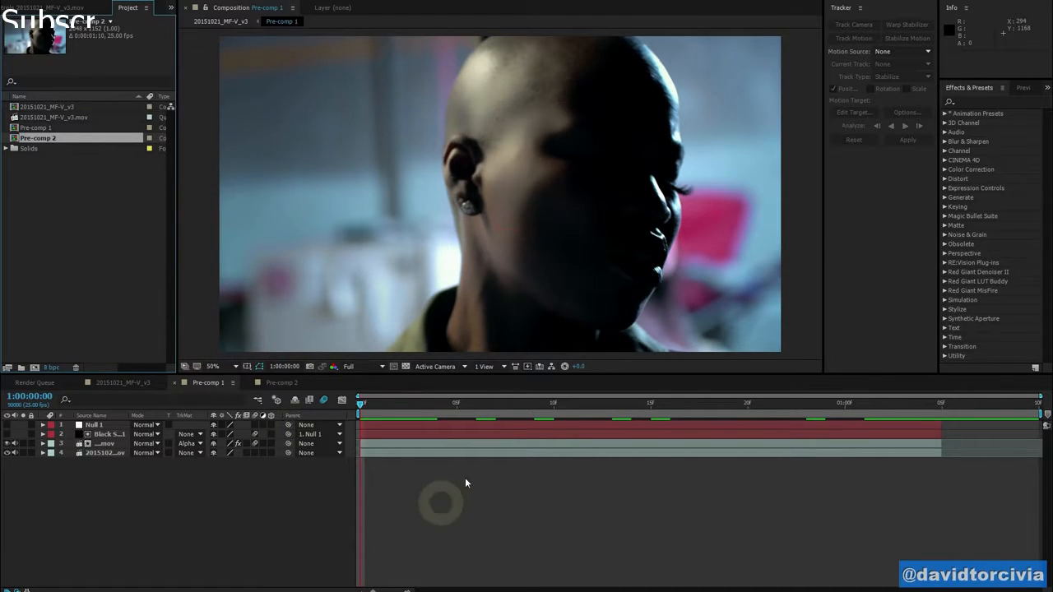
# Select the duplicated Pre-comp 2 and bring it up in the timeline.
pyautogui.click(378, 405)
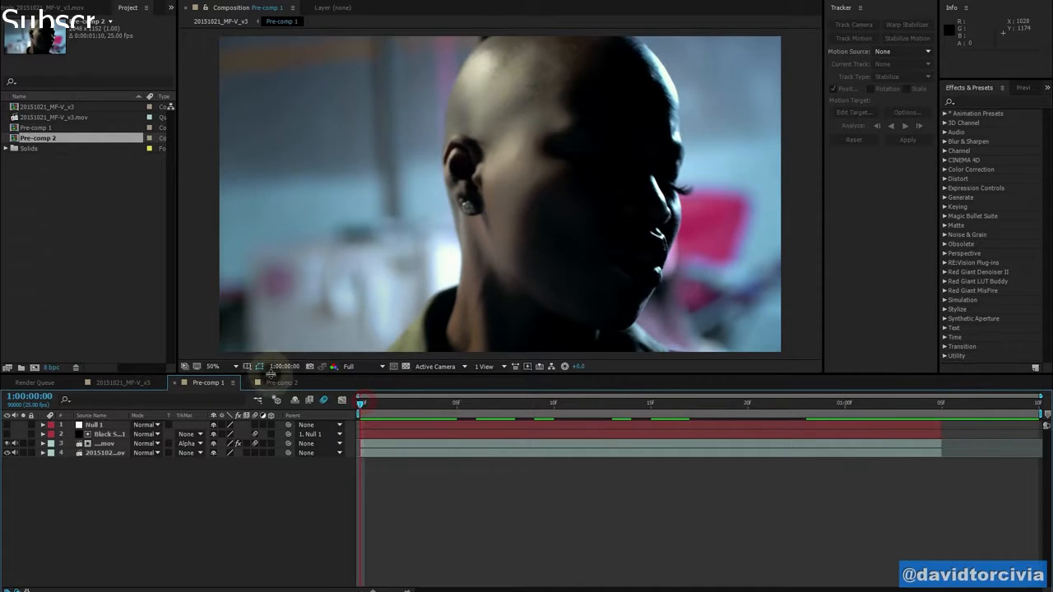
pyautogui.click(281, 382)
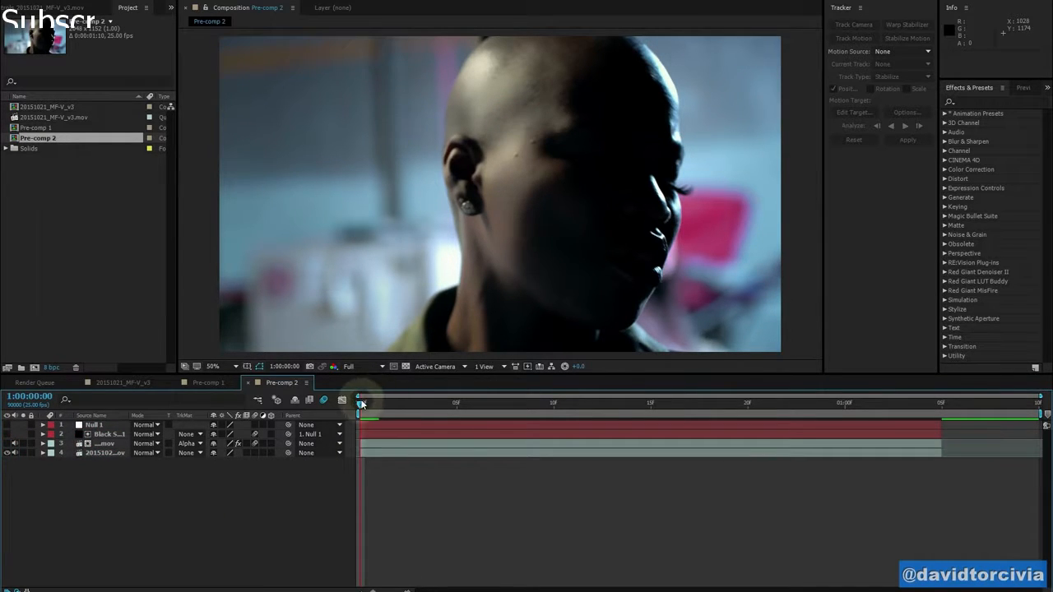
# Search Effects & Presets for Median and apply it to the face layer.
pyautogui.moveTo(360, 401); pyautogui.dragTo(727, 401)
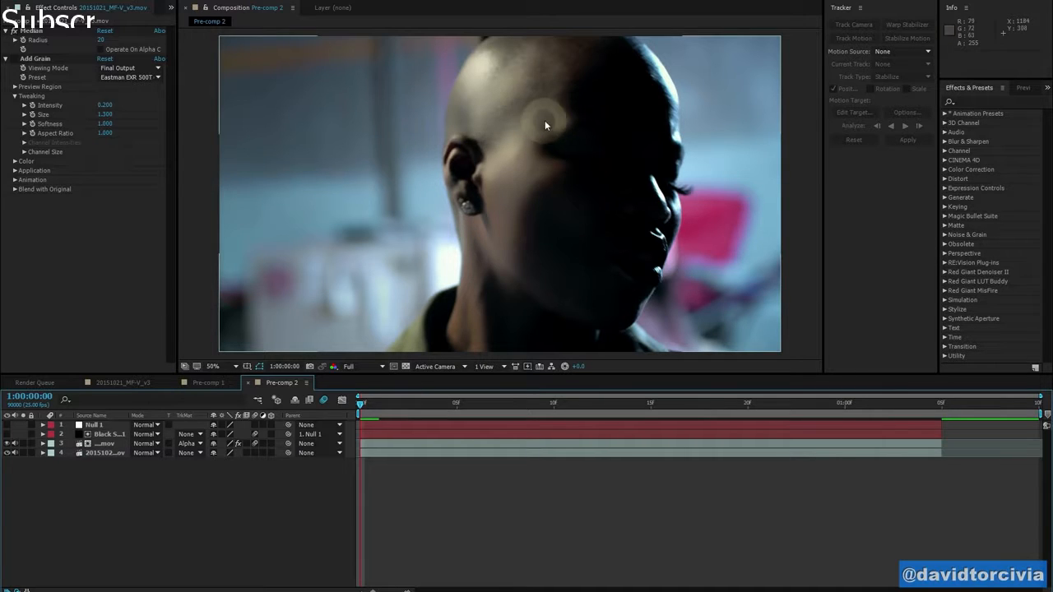
pyautogui.moveTo(968, 227)
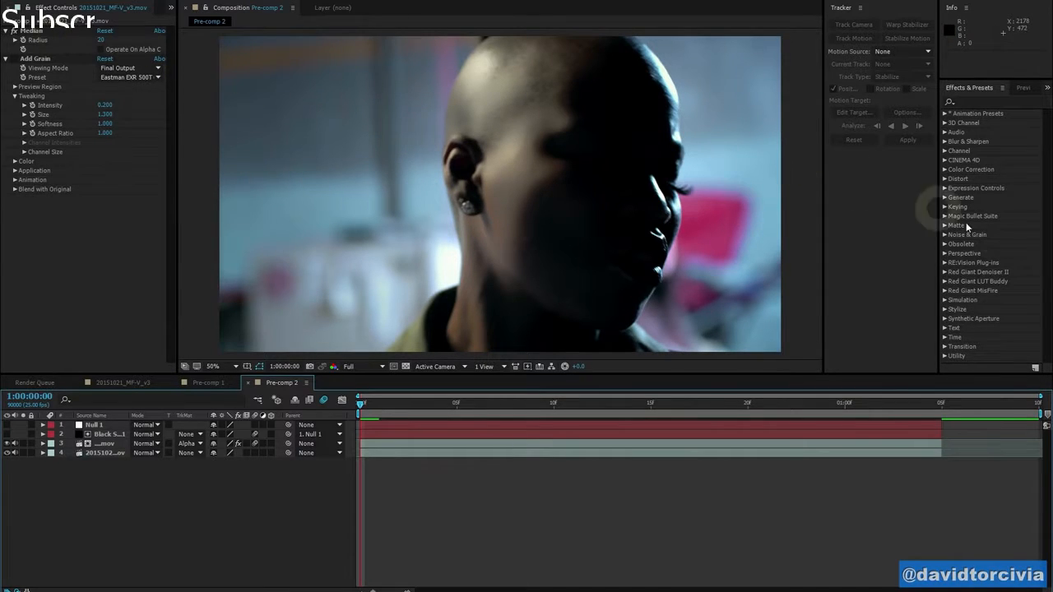
pyautogui.write('med')
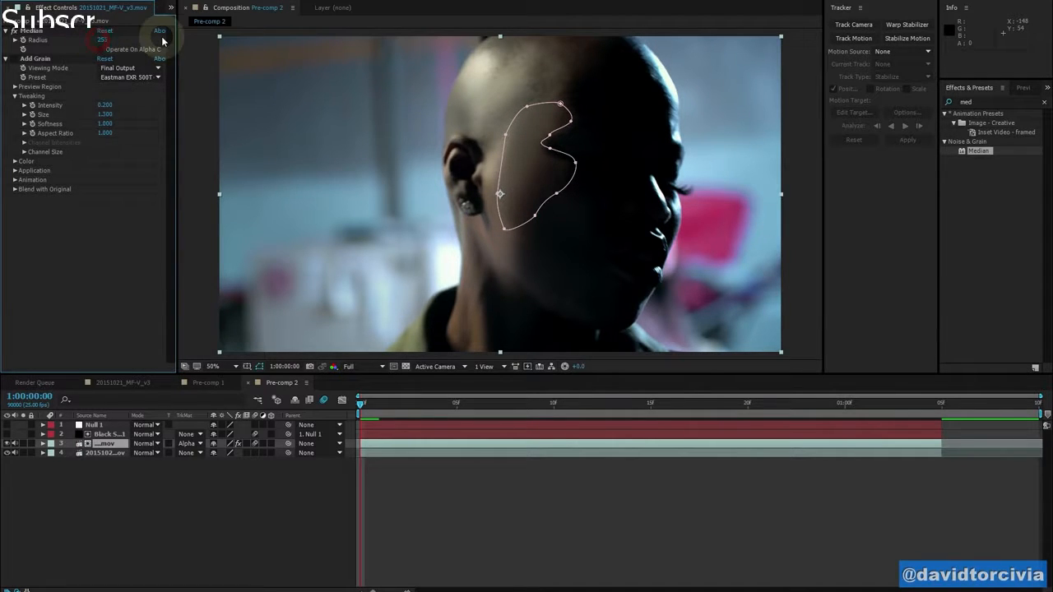
pyautogui.doubleClick(109, 39)
pyautogui.write('20')
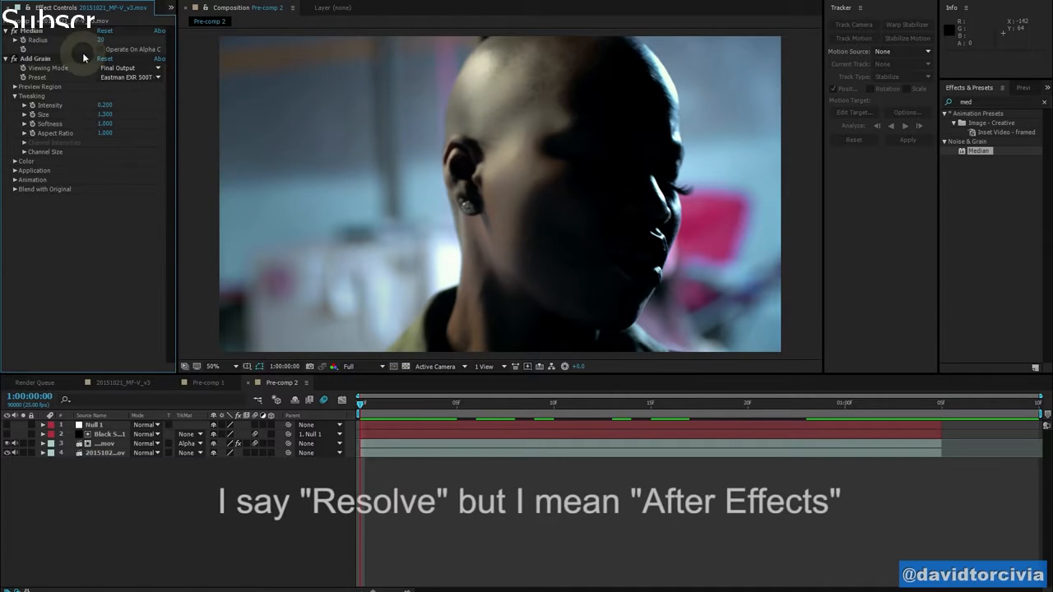
# Set Add Grain to the Eastman EXR 500T preset with Monochromatic grain.
pyautogui.click(129, 78)
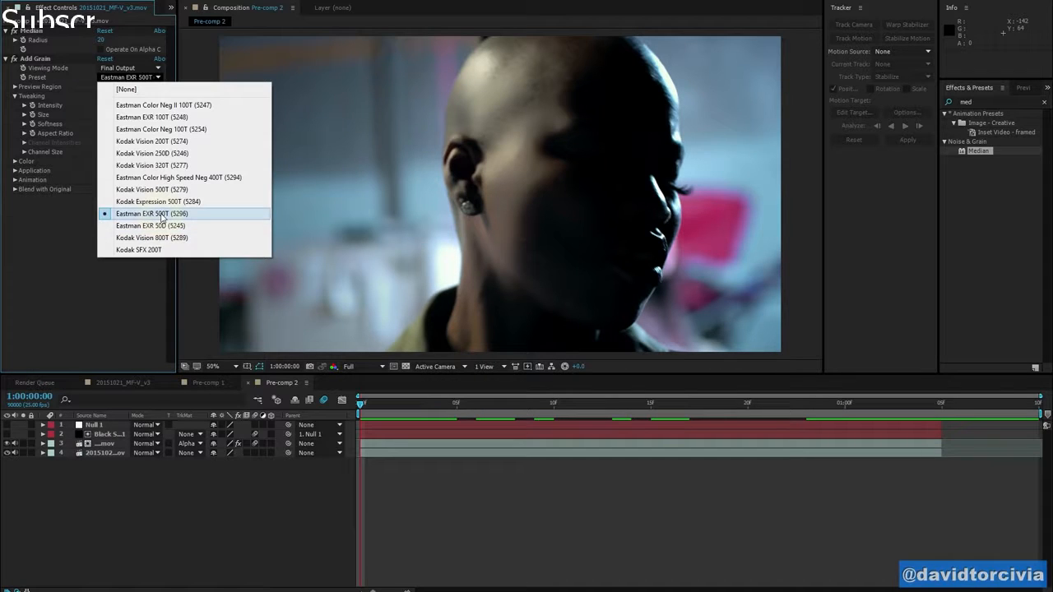
pyautogui.moveTo(123, 214)
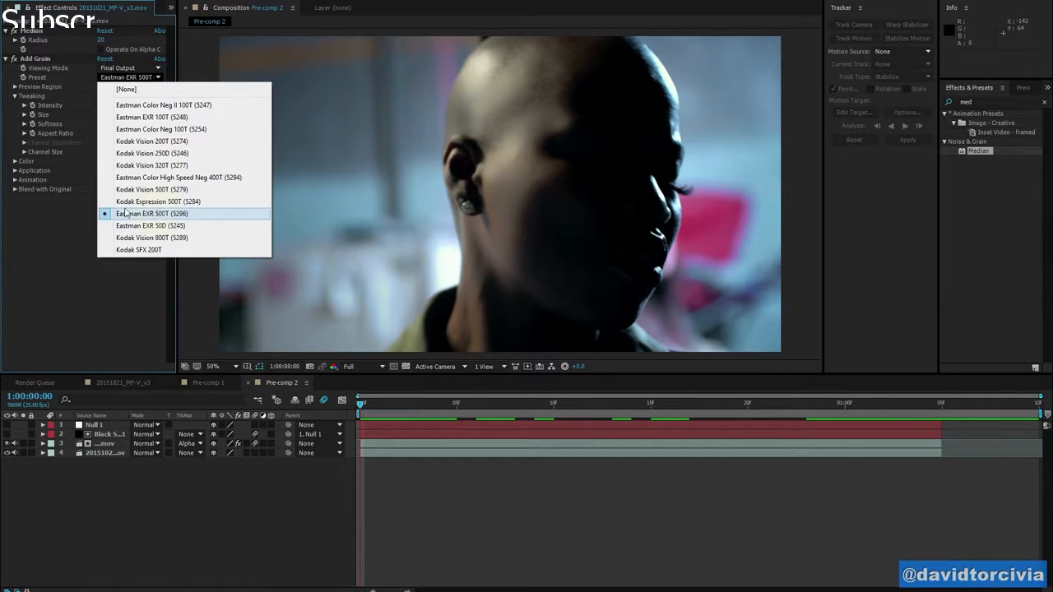
pyautogui.click(152, 214)
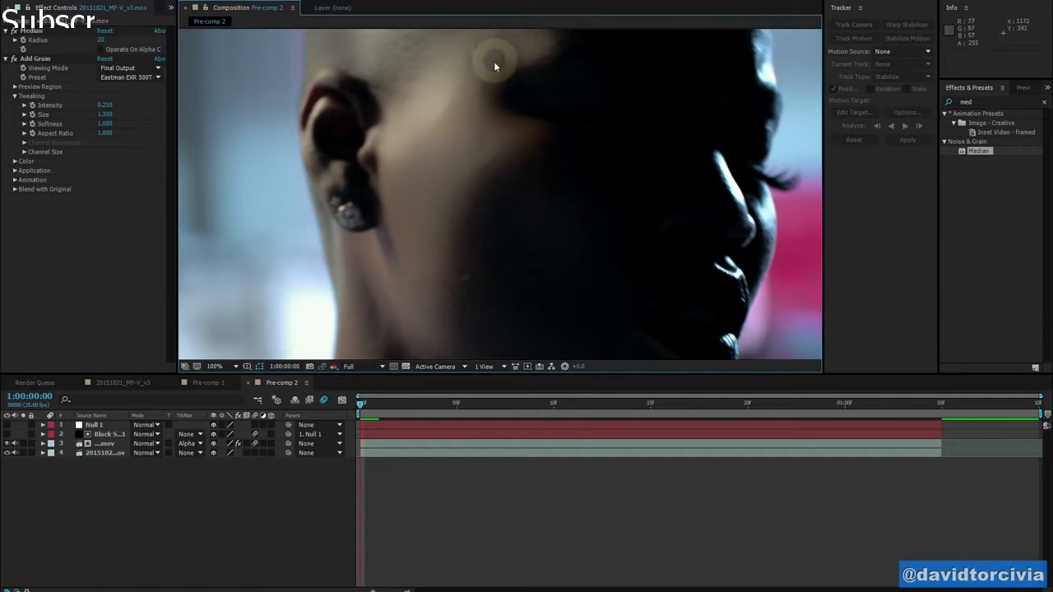
pyautogui.moveTo(398, 35)
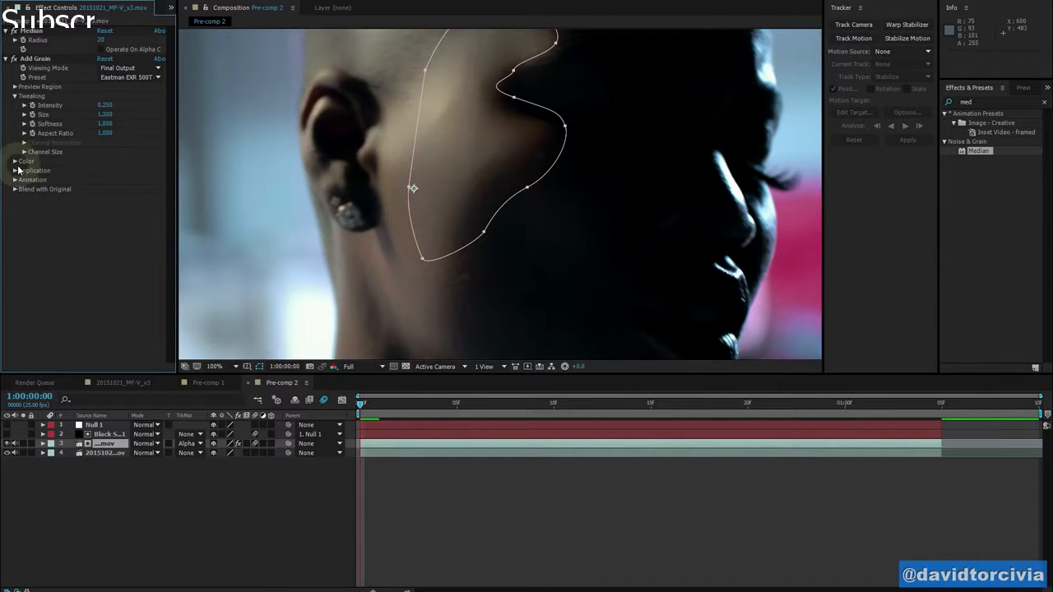
pyautogui.click(17, 161)
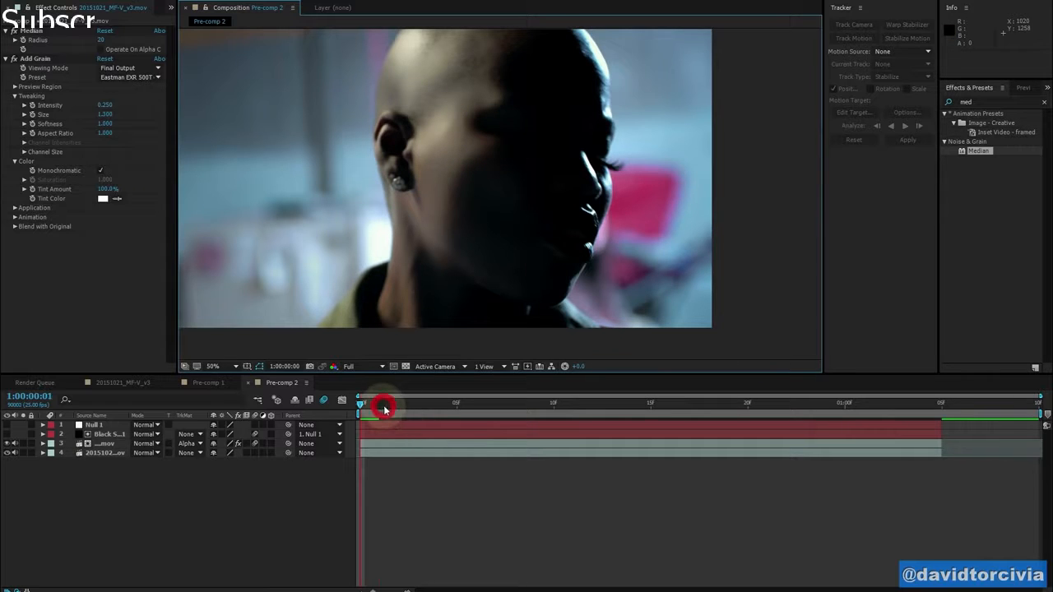
# Scrub from the clip start through the shot to check the tracked cheek mask.
pyautogui.moveTo(382, 405); pyautogui.dragTo(457, 404)
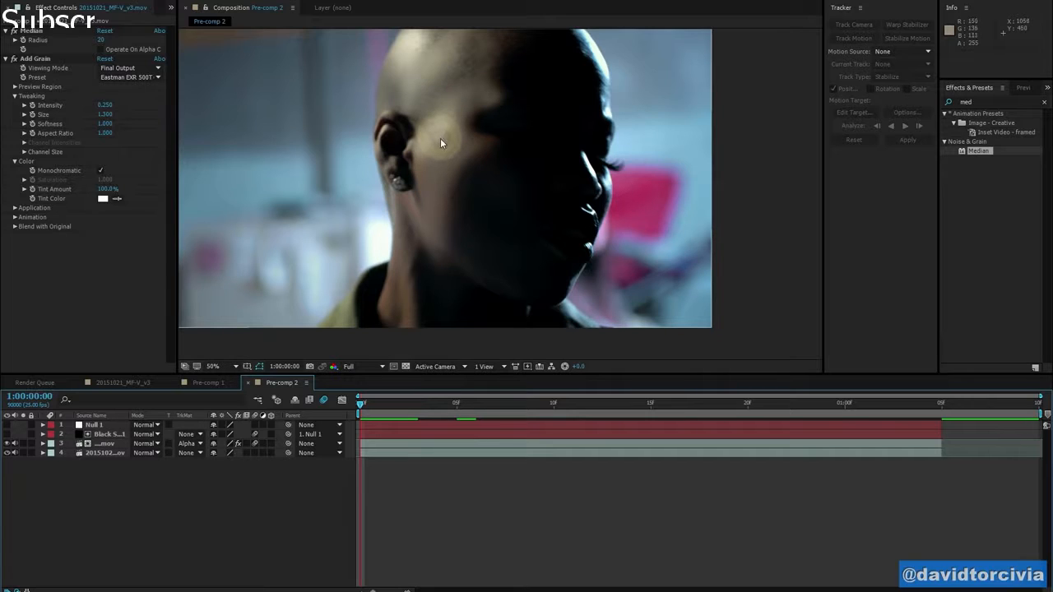
pyautogui.moveTo(438, 148)
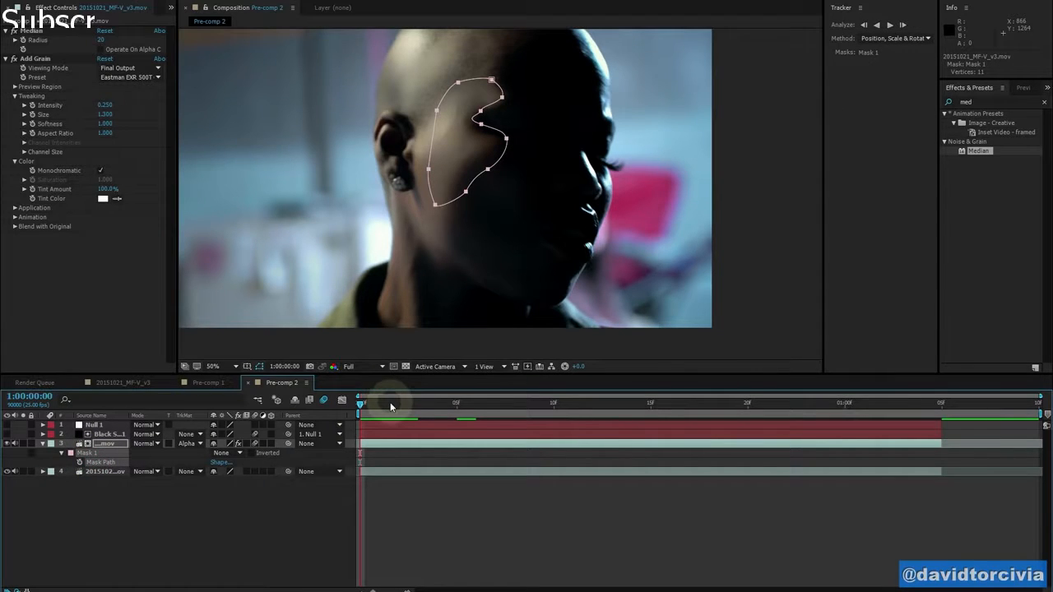
pyautogui.moveTo(380, 409)
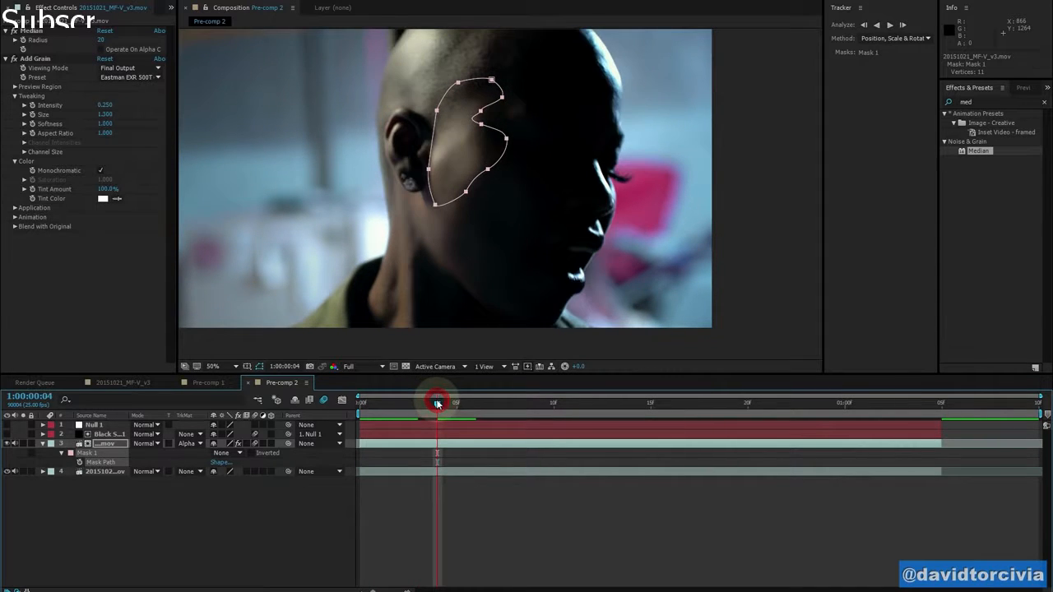
pyautogui.moveTo(420, 408)
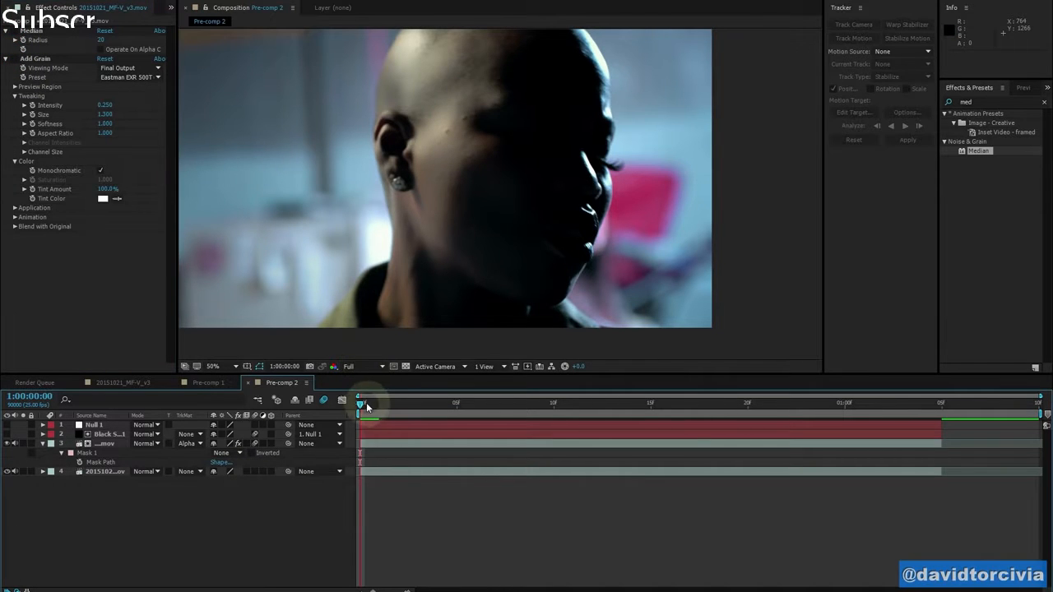
pyautogui.moveTo(359, 404); pyautogui.dragTo(866, 403)
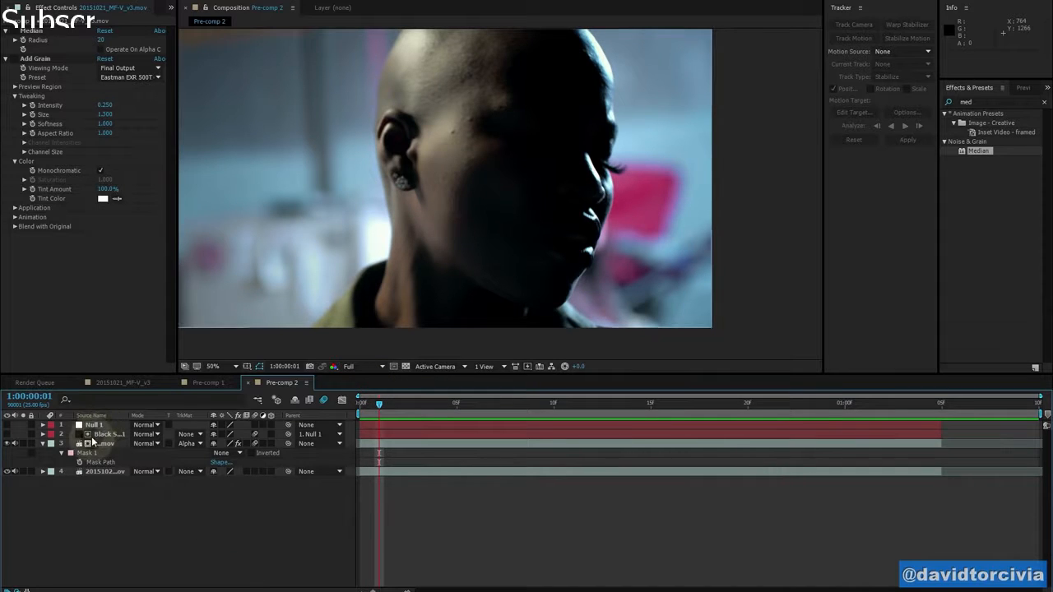
pyautogui.click(92, 425)
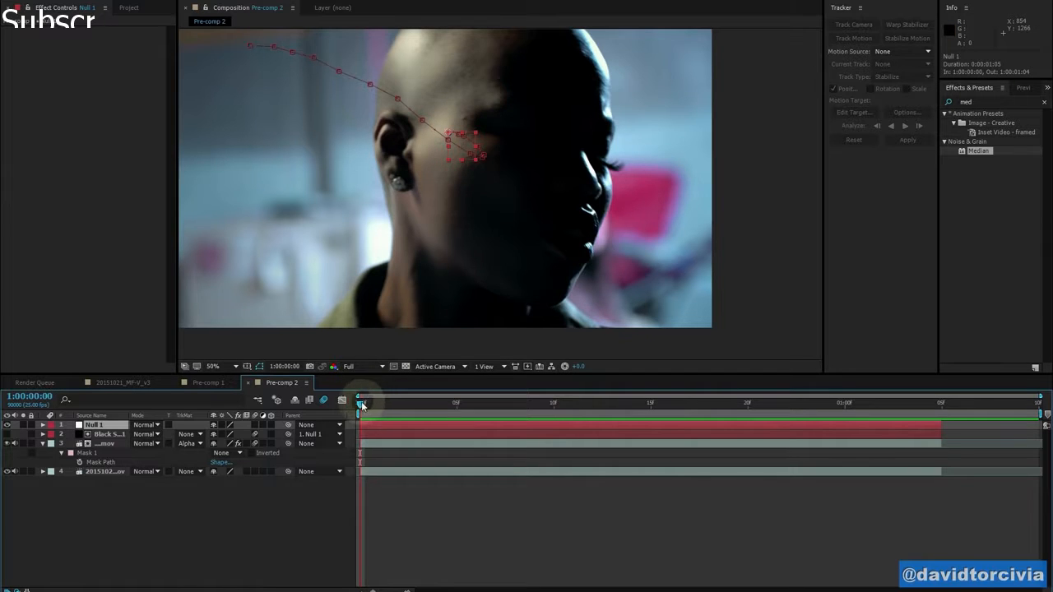
pyautogui.moveTo(358, 402); pyautogui.dragTo(593, 402)
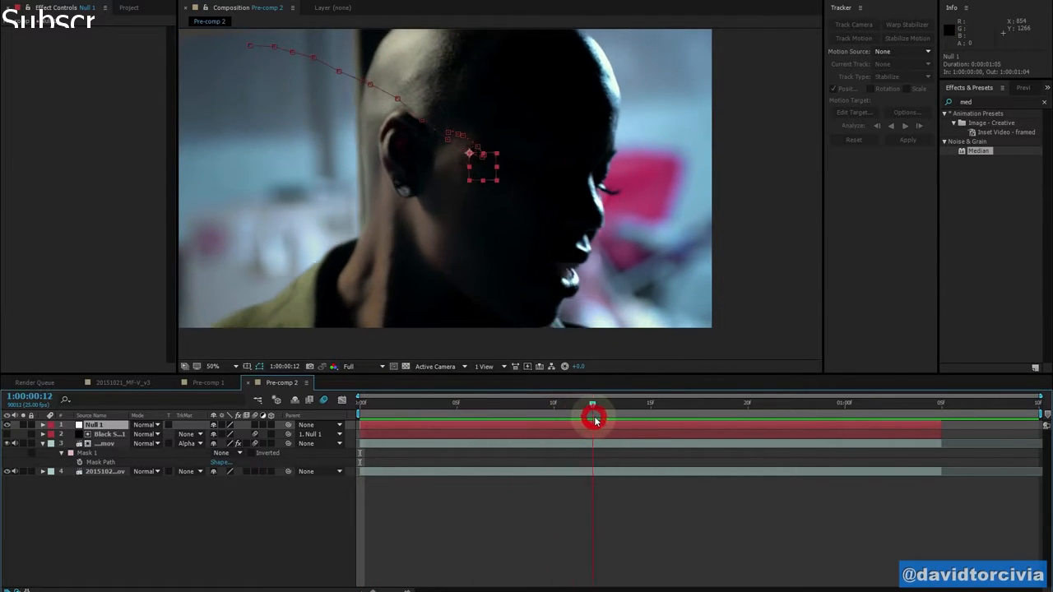
pyautogui.moveTo(592, 406); pyautogui.dragTo(806, 406)
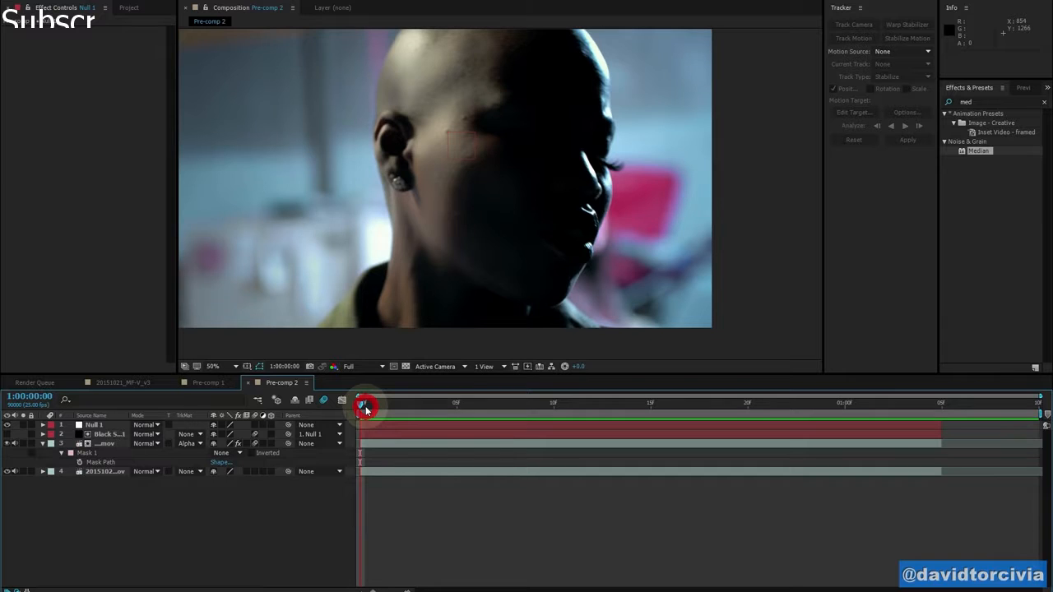
pyautogui.moveTo(362, 408); pyautogui.dragTo(428, 408)
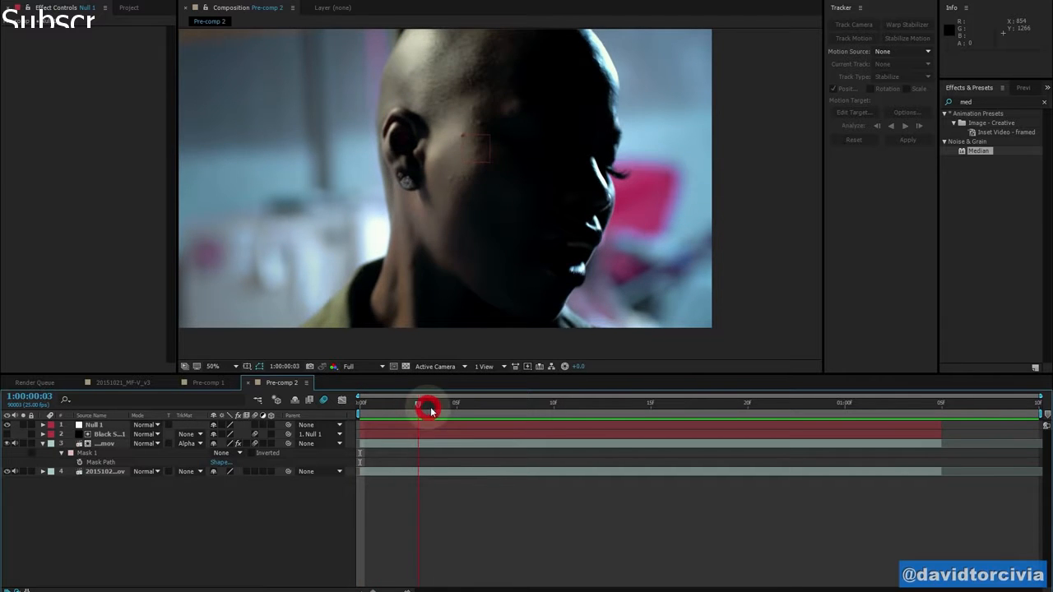
pyautogui.moveTo(428, 408); pyautogui.dragTo(553, 408)
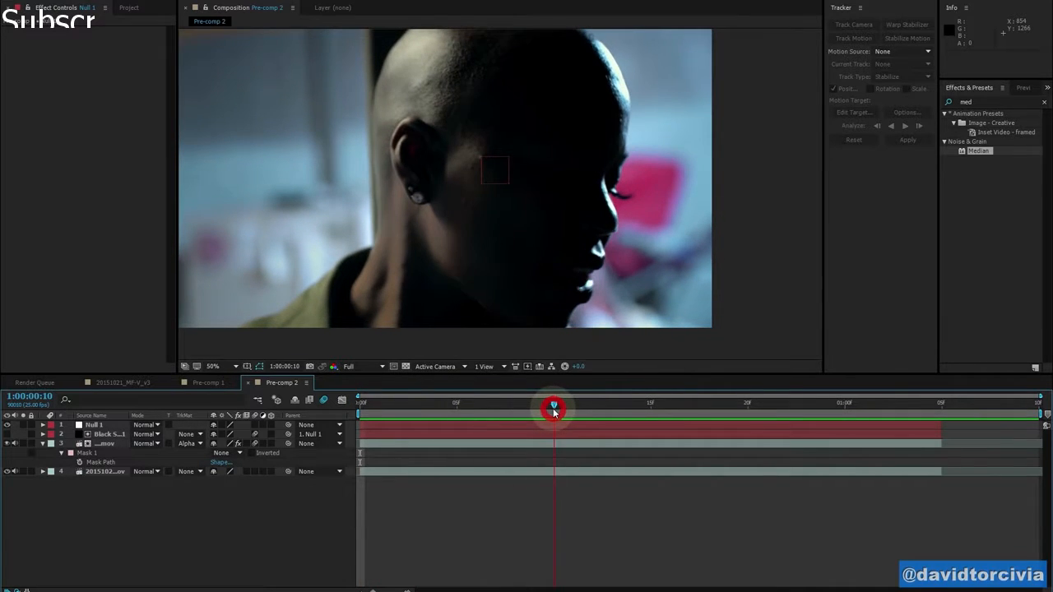
pyautogui.moveTo(553, 408); pyautogui.dragTo(428, 408)
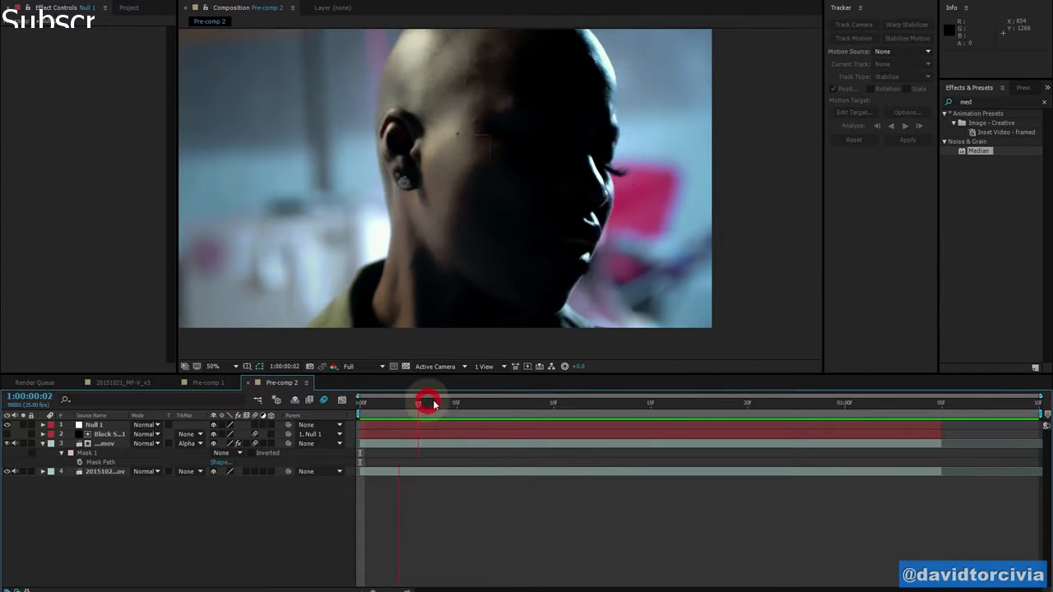
pyautogui.moveTo(428, 402); pyautogui.dragTo(612, 402)
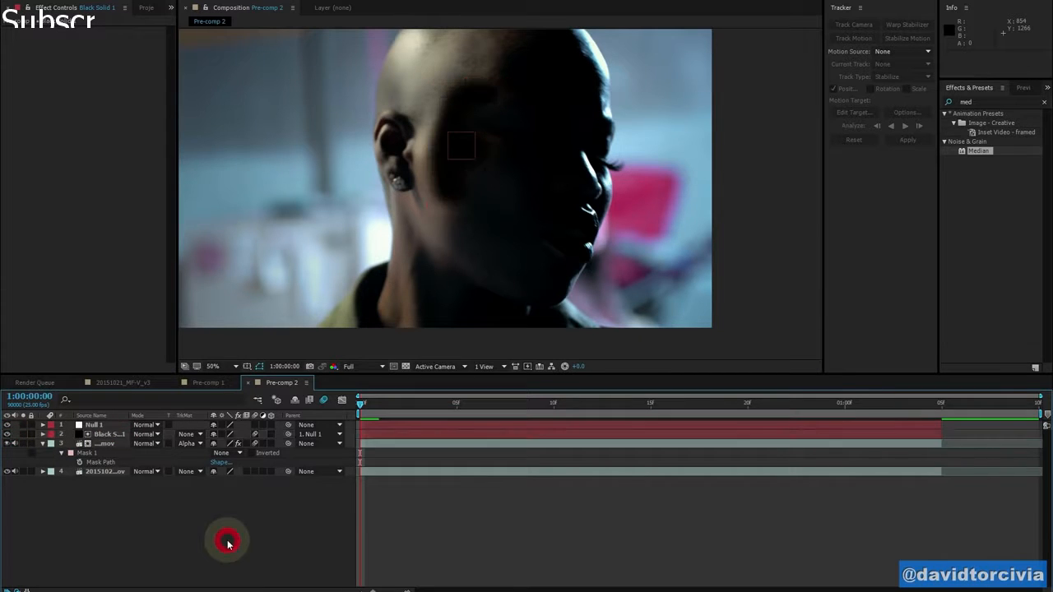
# Select Null 1 and create a new black solid layer.
pyautogui.click(92, 424)
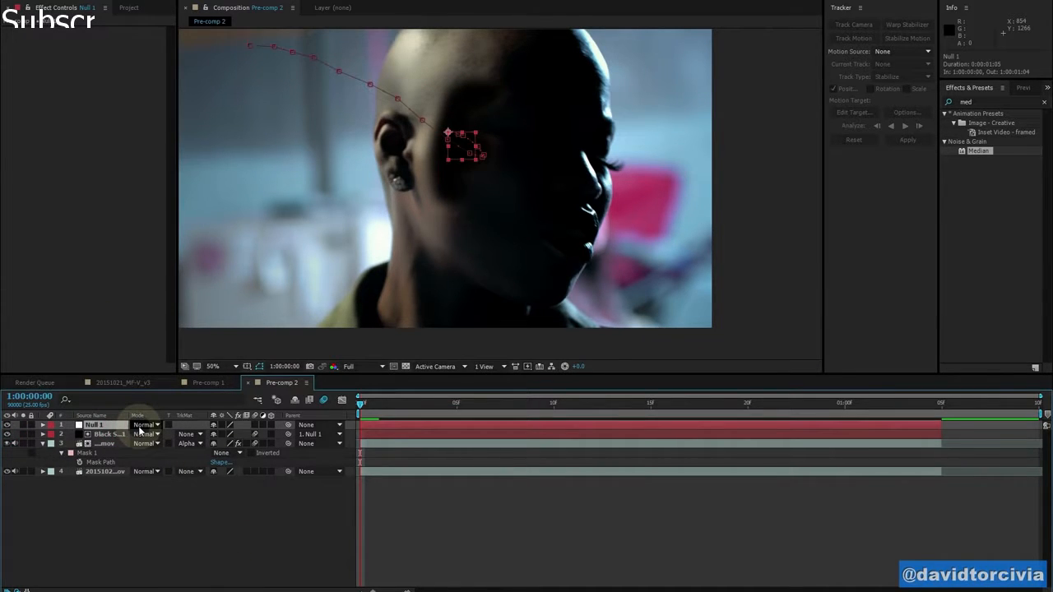
pyautogui.press('ctrl+y')
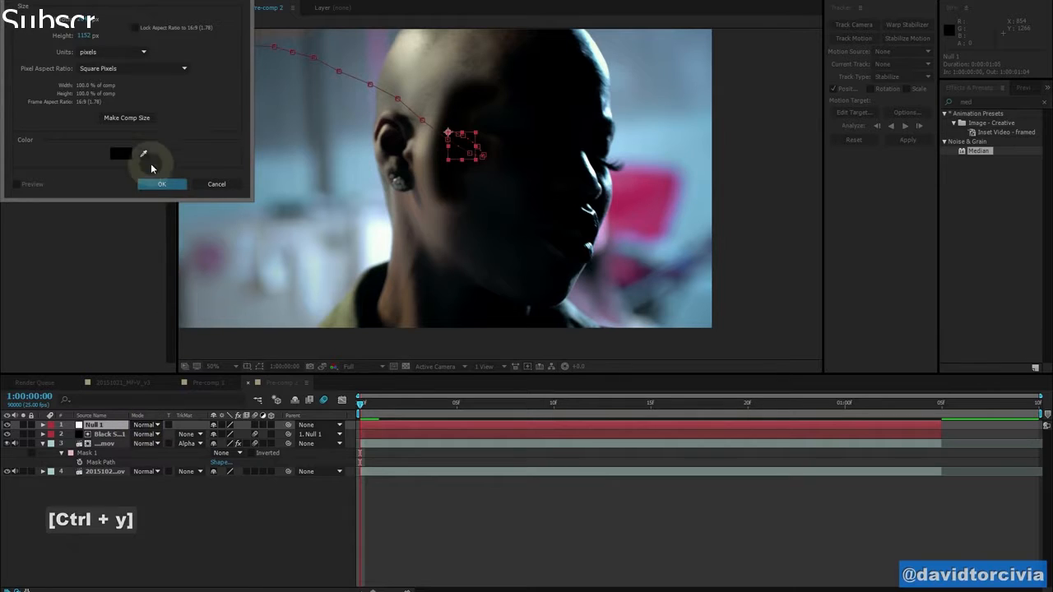
pyautogui.click(162, 184)
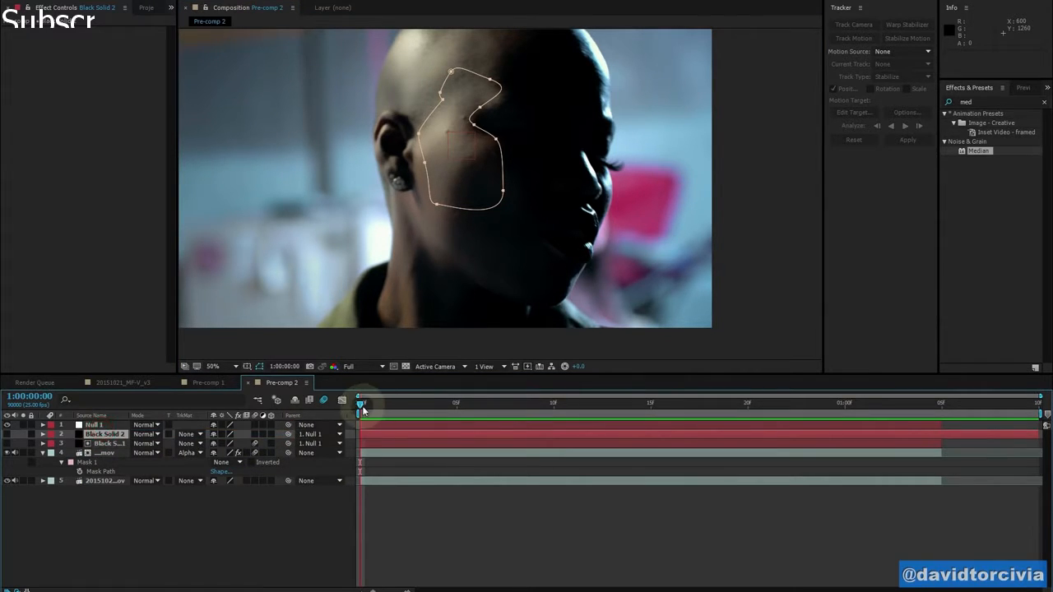
# Adjust the cheek mask and set the footage layer's track matte to Alpha Matte 'Black Solid 2'.
pyautogui.moveTo(359, 402); pyautogui.dragTo(714, 401)
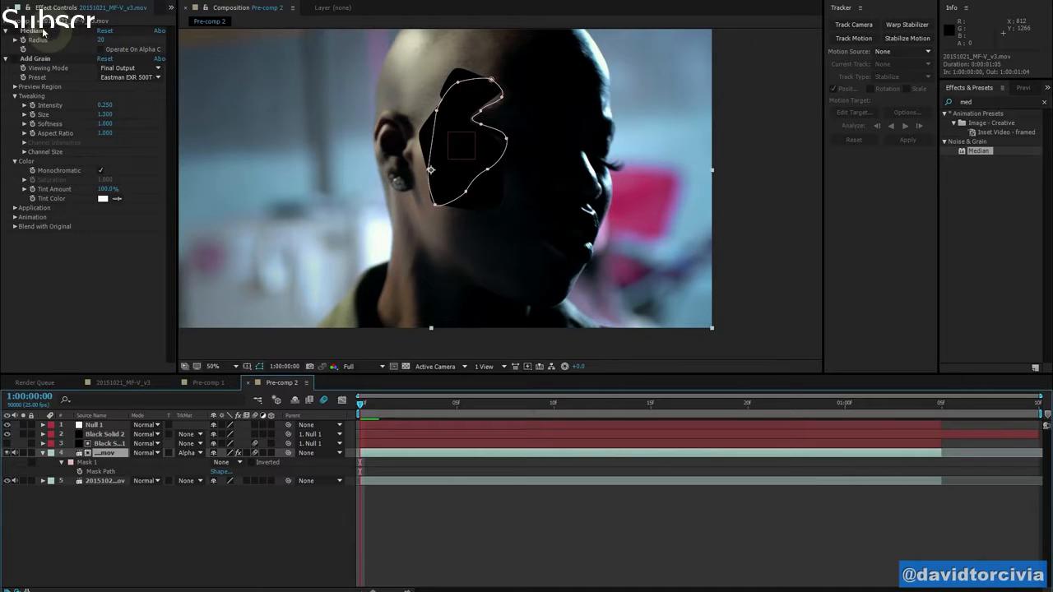
pyautogui.click(191, 454)
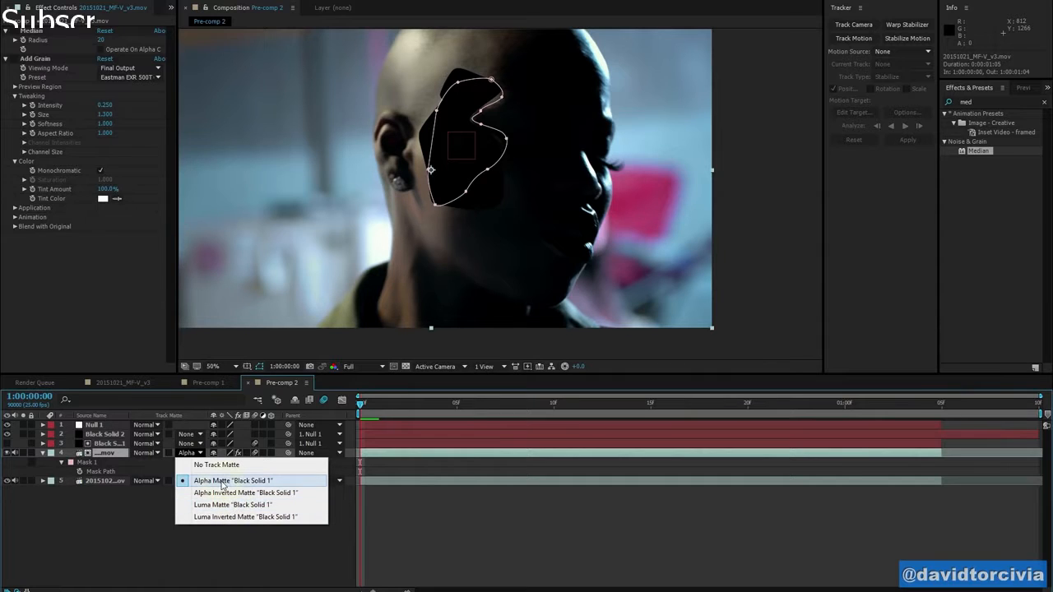
pyautogui.moveTo(252, 486)
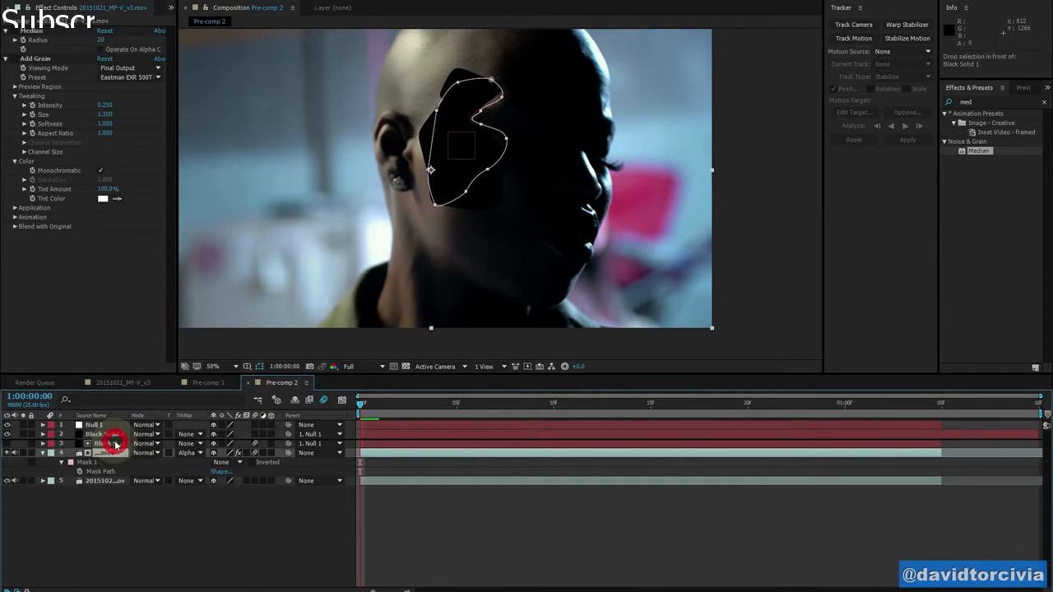
pyautogui.click(195, 445)
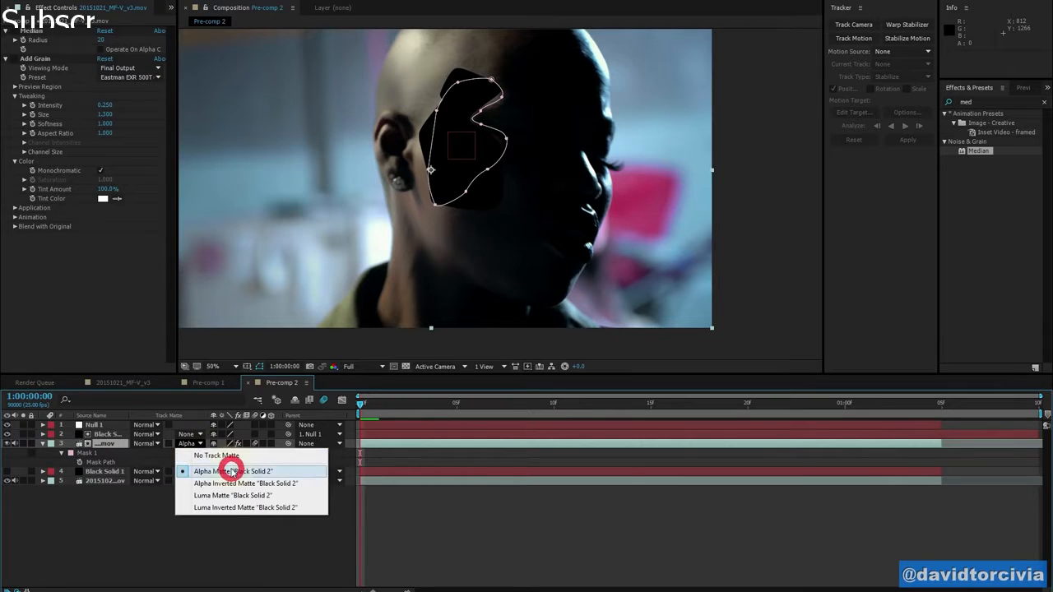
pyautogui.click(234, 471)
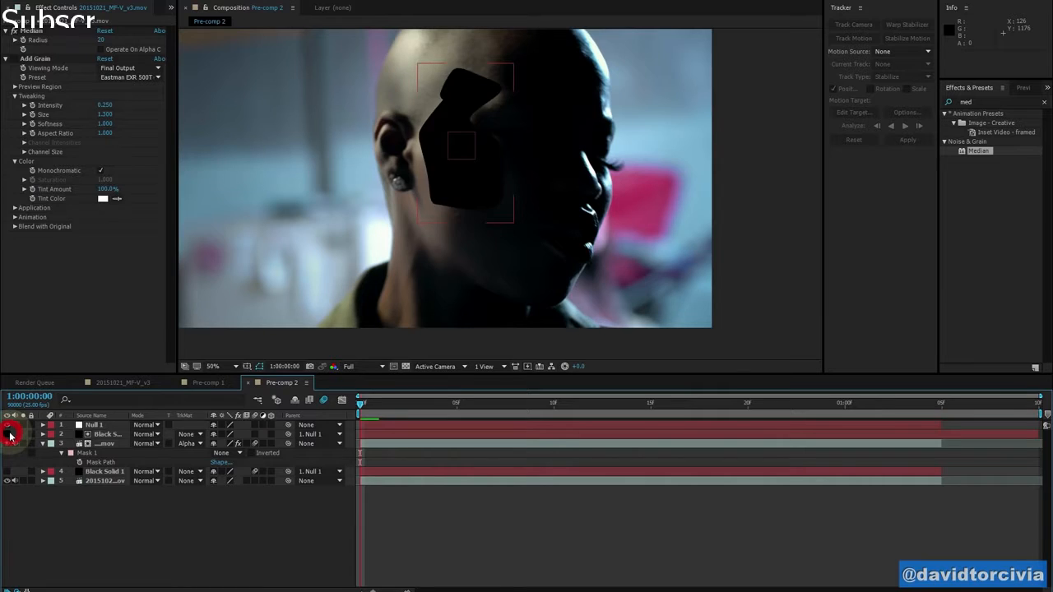
# Remove the trial second mask and feather the solid's cheek mask heavily.
pyautogui.click(6, 434)
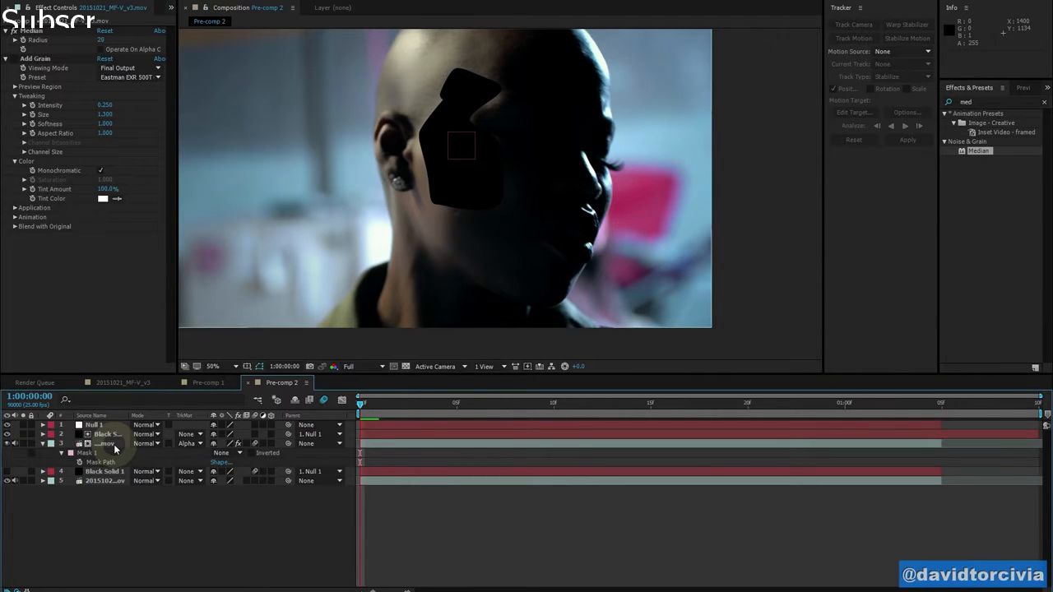
pyautogui.click(105, 444)
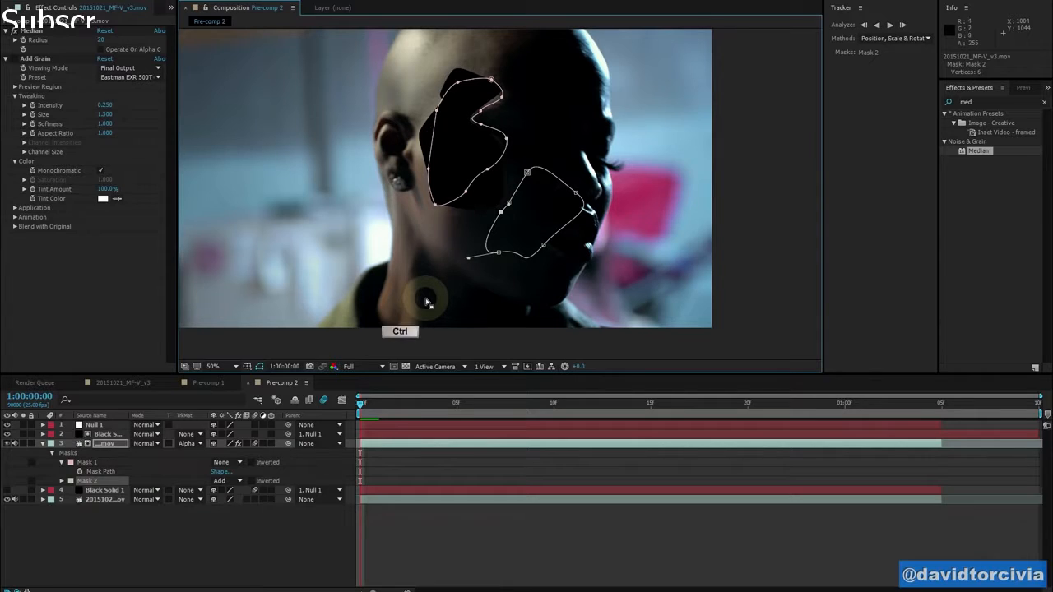
pyautogui.press('ctrl+z')
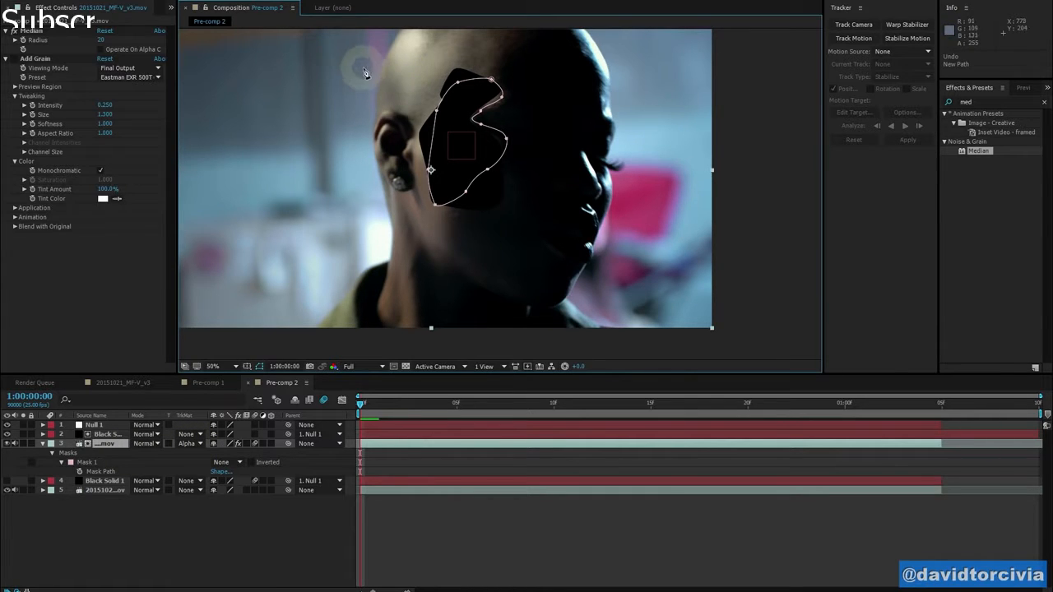
pyautogui.click(201, 443)
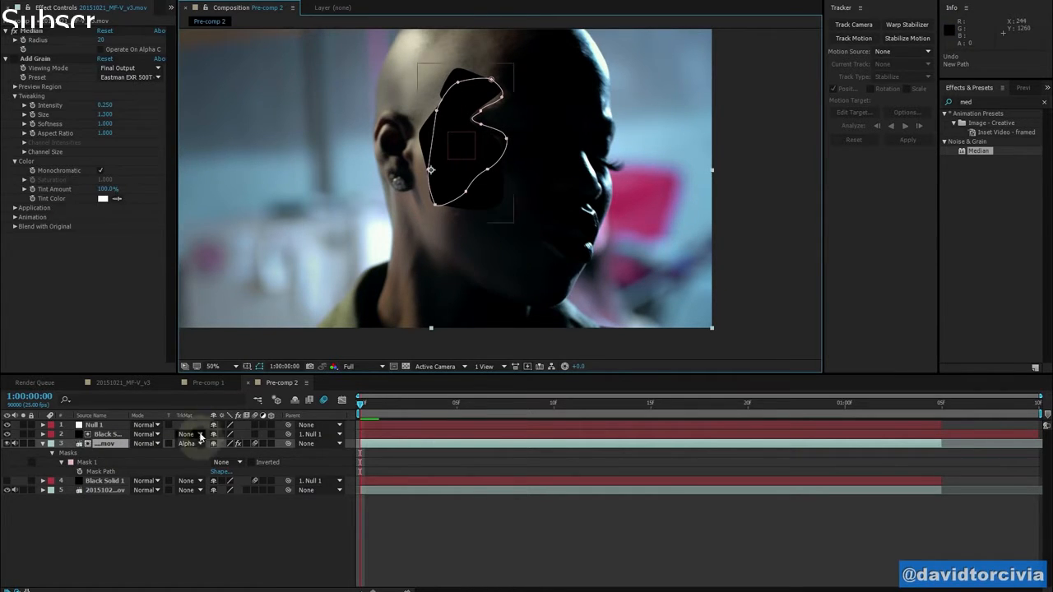
pyautogui.click(107, 435)
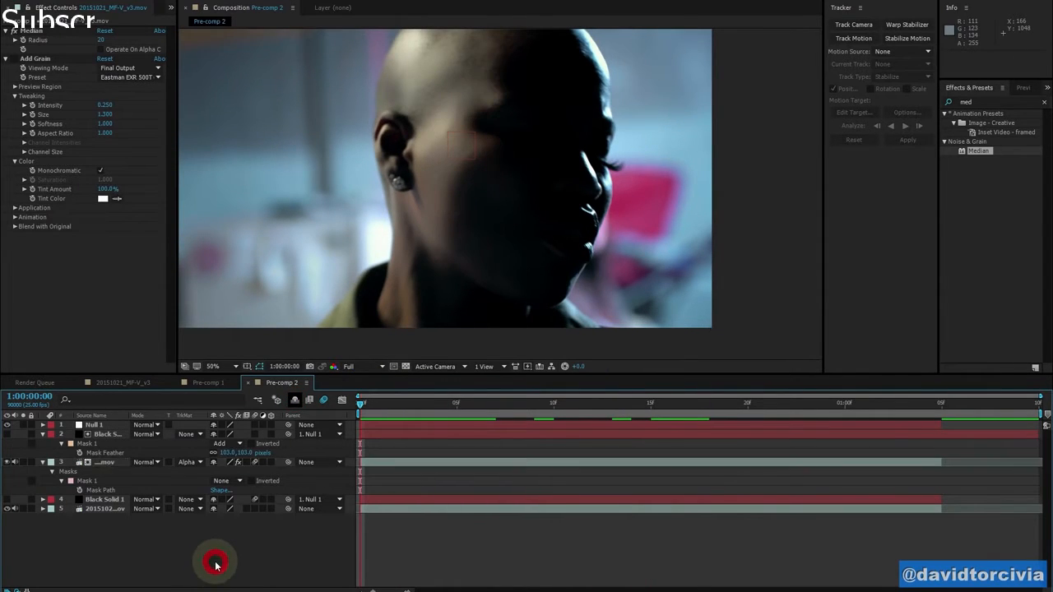
pyautogui.click(105, 461)
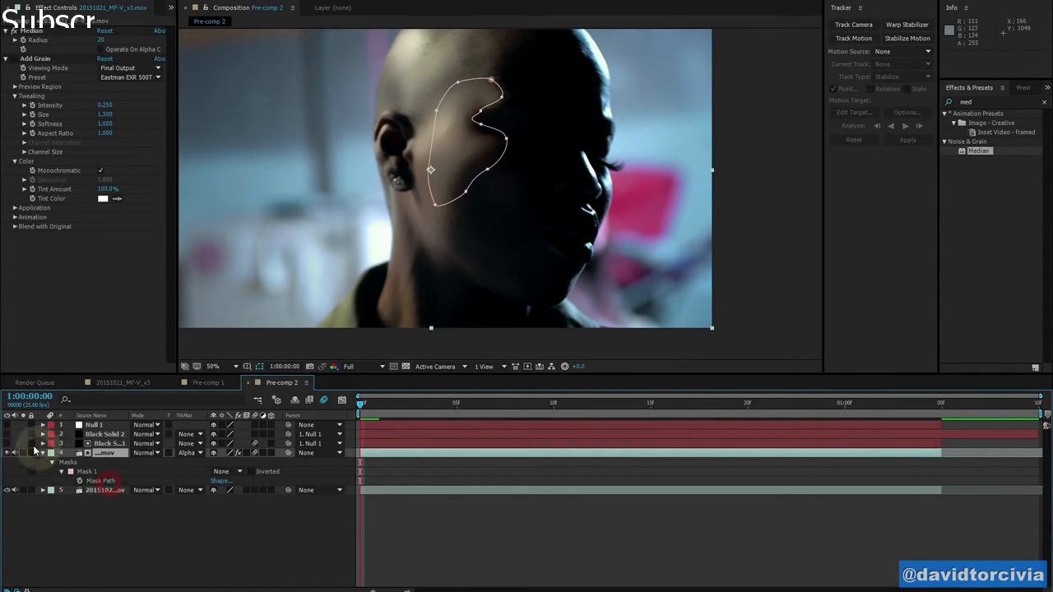
pyautogui.click(105, 435)
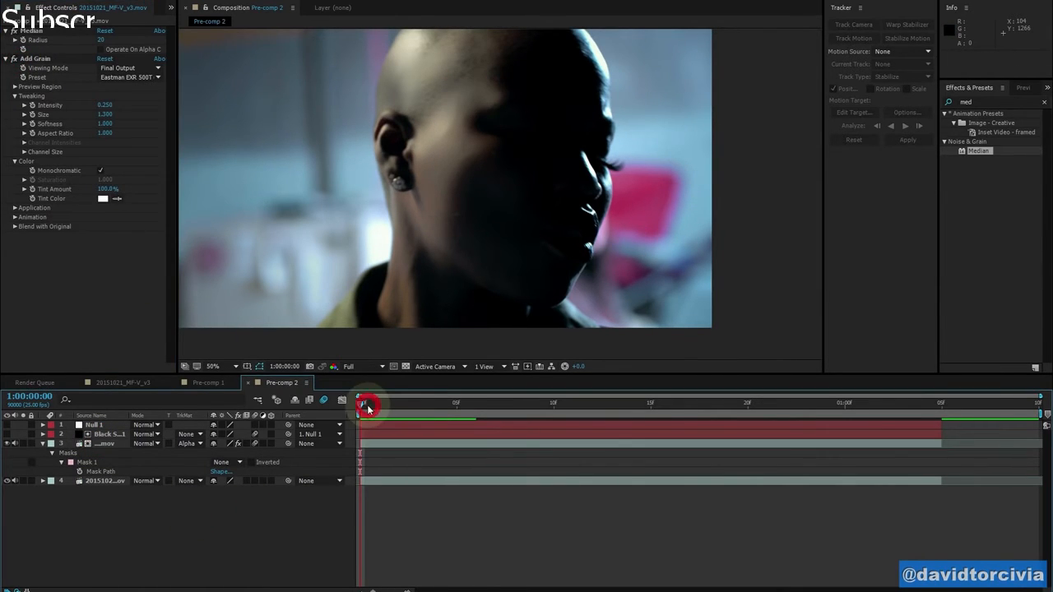
pyautogui.moveTo(365, 403); pyautogui.dragTo(459, 403)
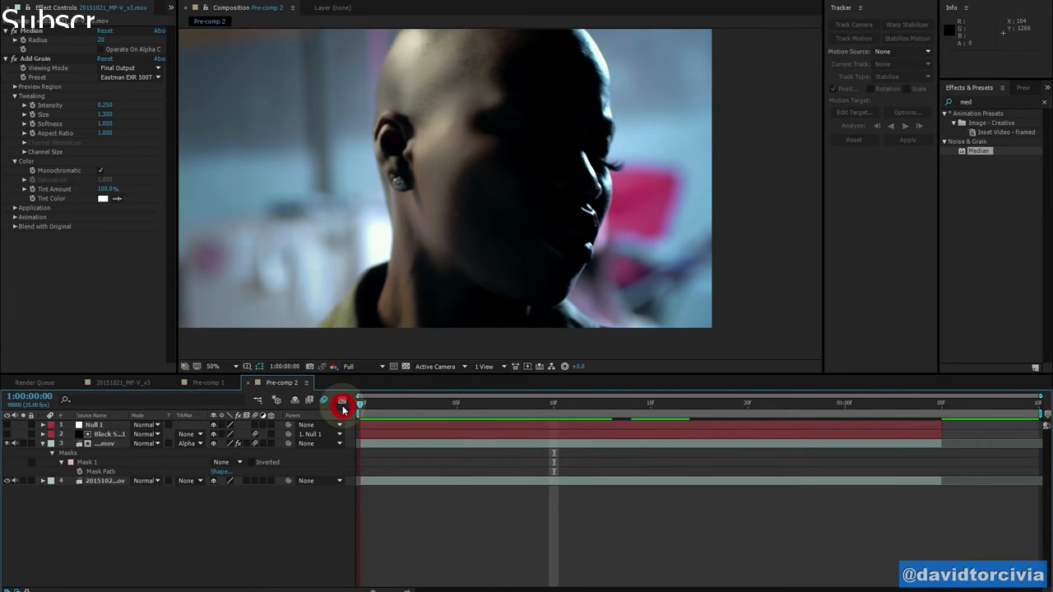
pyautogui.moveTo(358, 402); pyautogui.dragTo(672, 402)
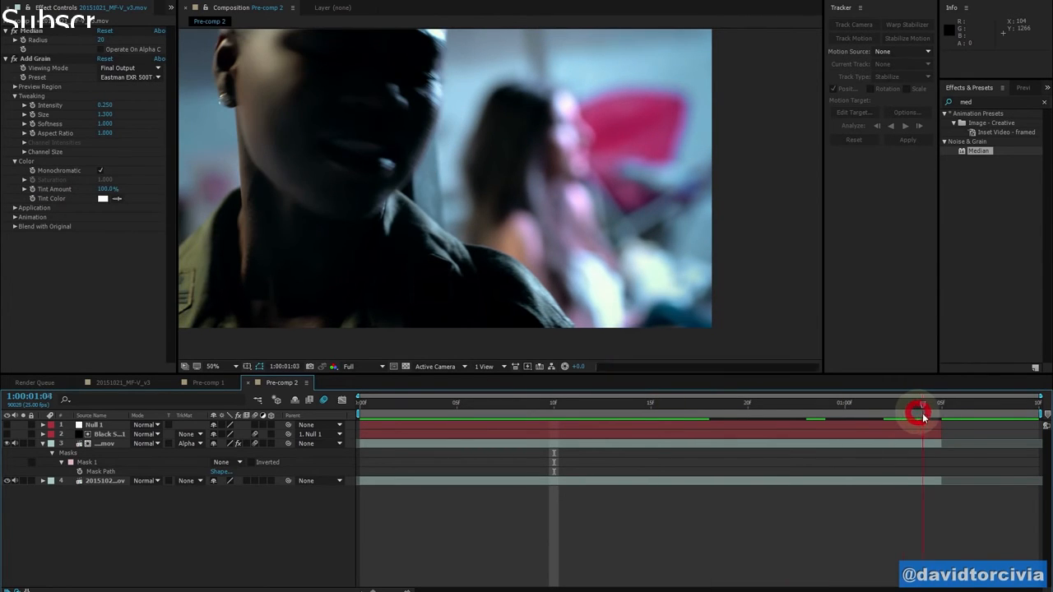
pyautogui.moveTo(921, 415); pyautogui.dragTo(629, 415)
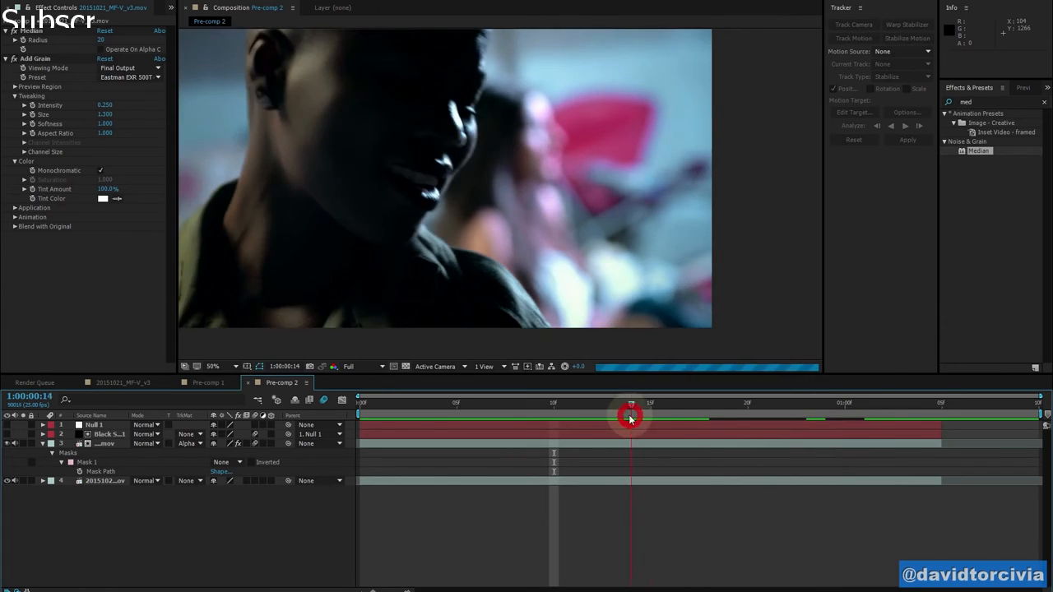